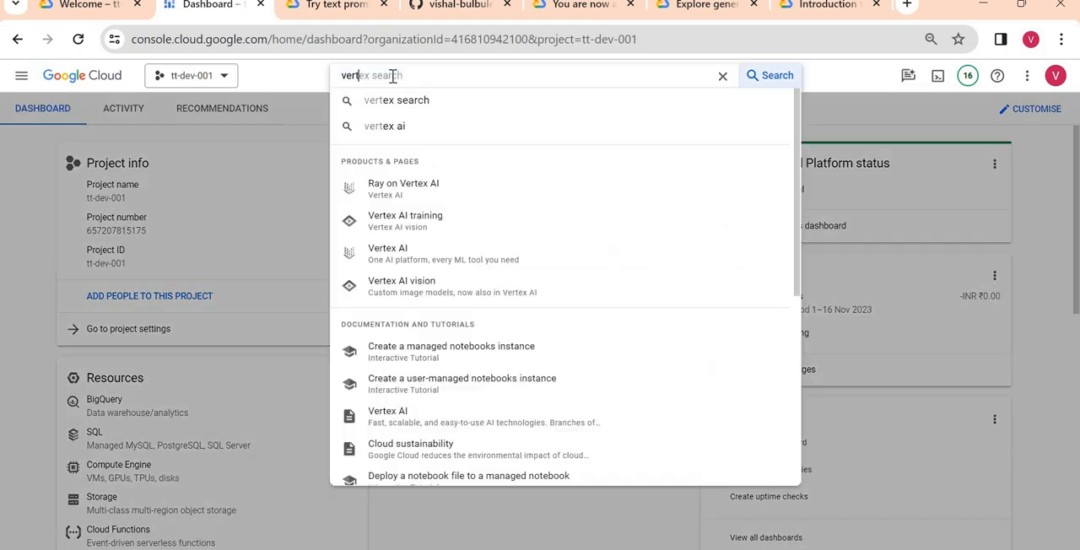
mouse_move(405, 253)
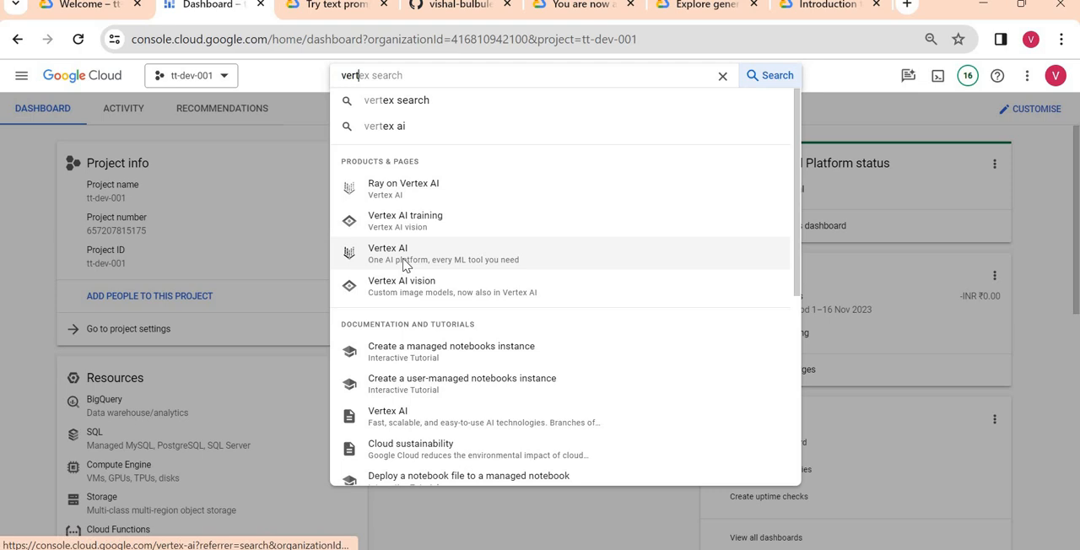
Open the Vertex AI dashboard and go to the Generative AI Studio overview.
left_click(387, 253)
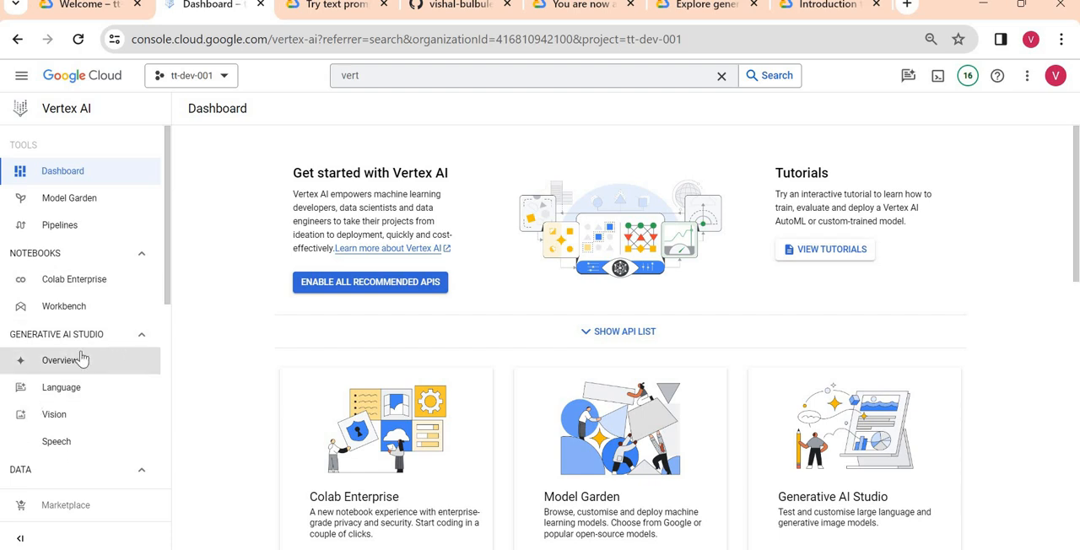
mouse_move(59, 360)
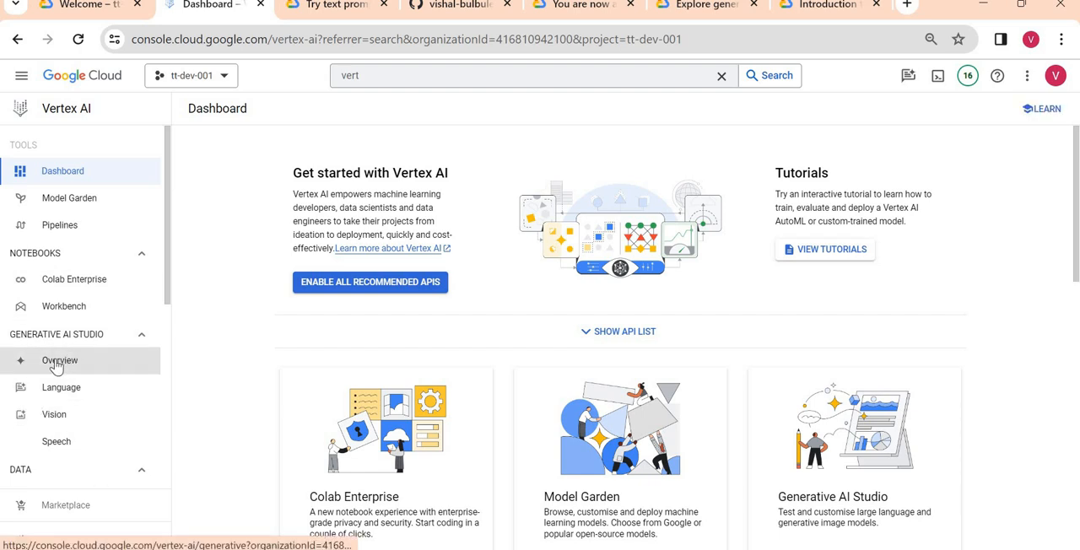
mouse_move(56, 442)
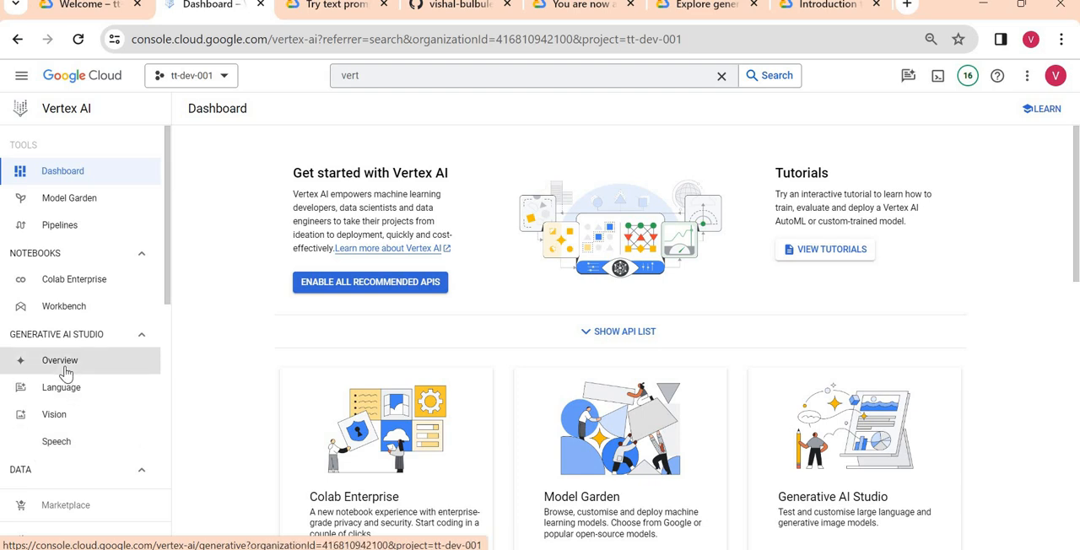
left_click(59, 360)
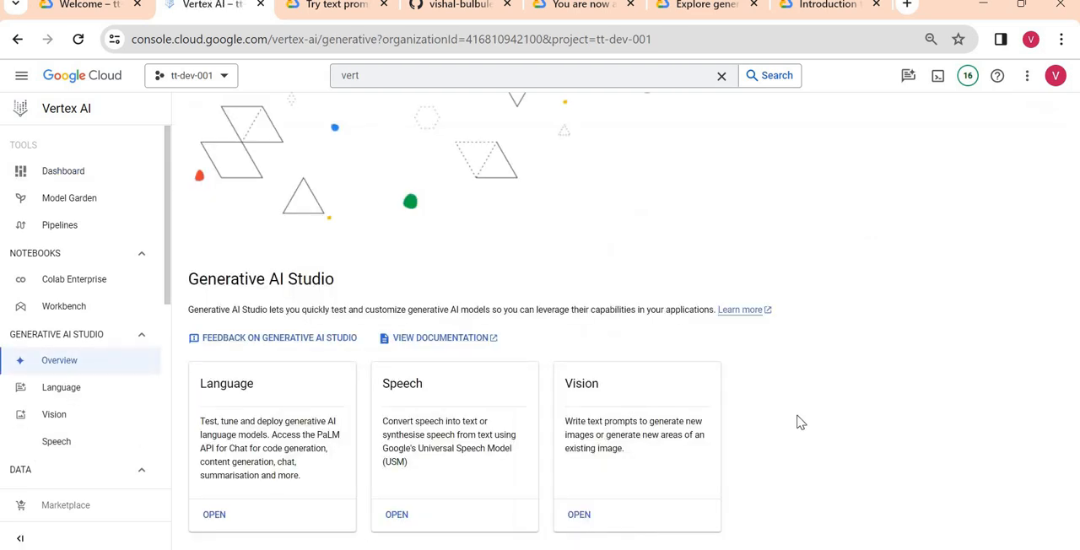
mouse_move(612, 419)
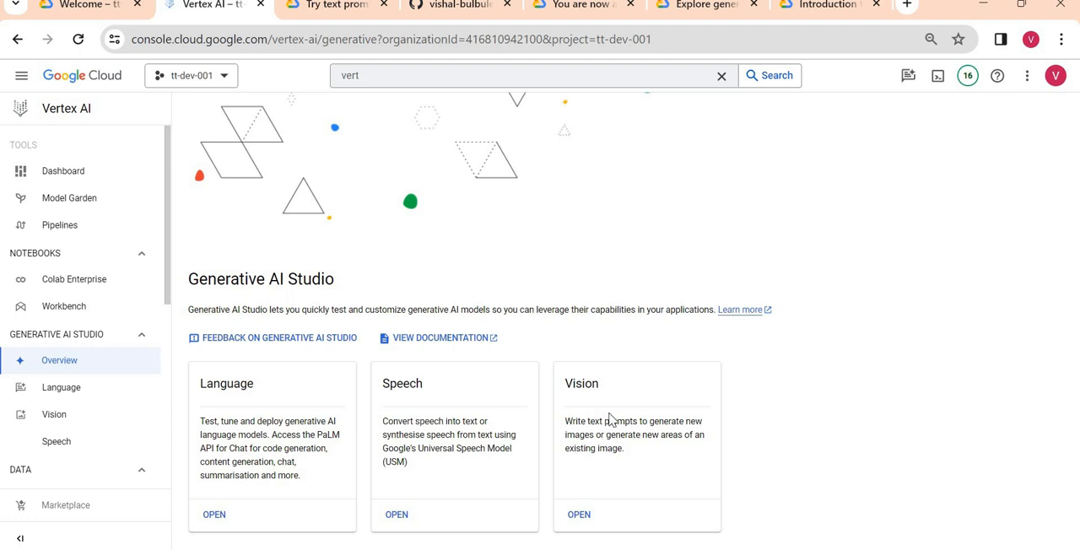
mouse_move(776, 440)
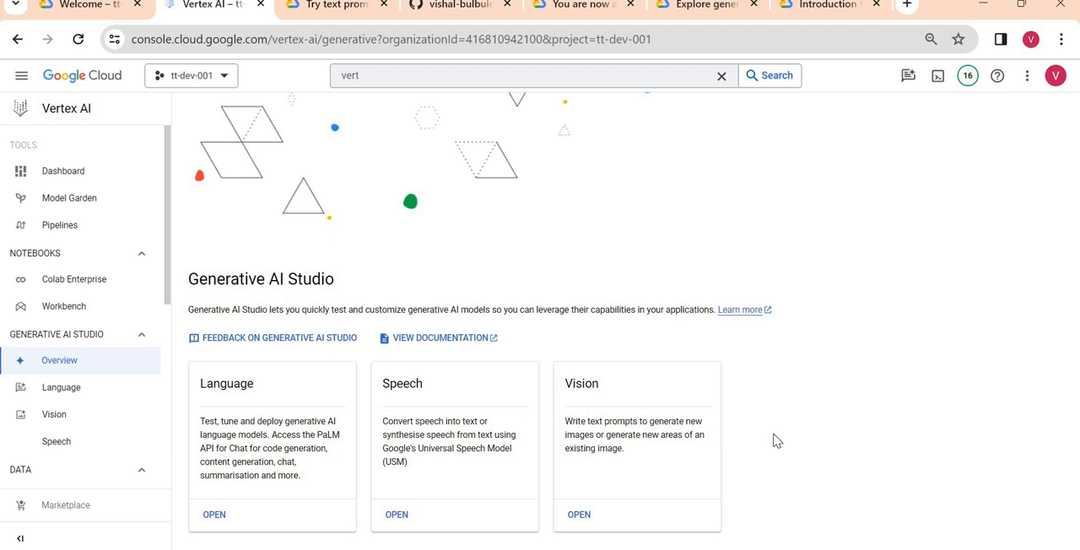
mouse_move(629, 422)
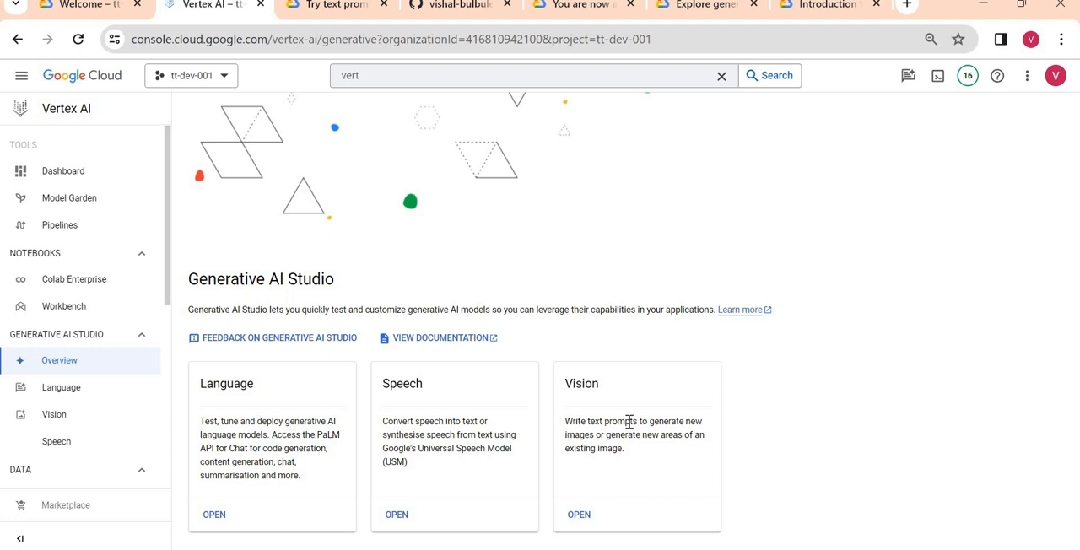
mouse_move(236, 414)
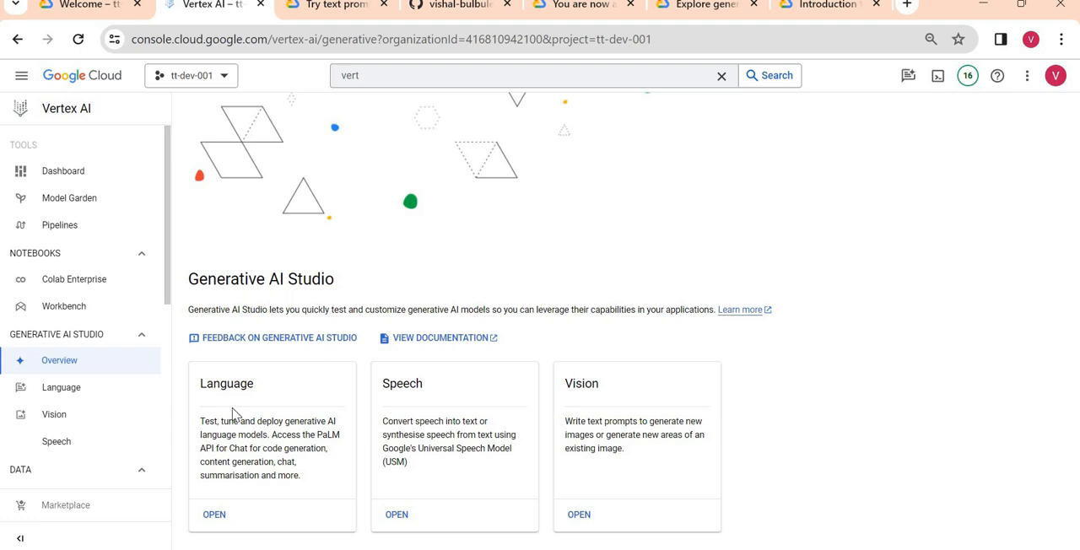
mouse_move(61, 387)
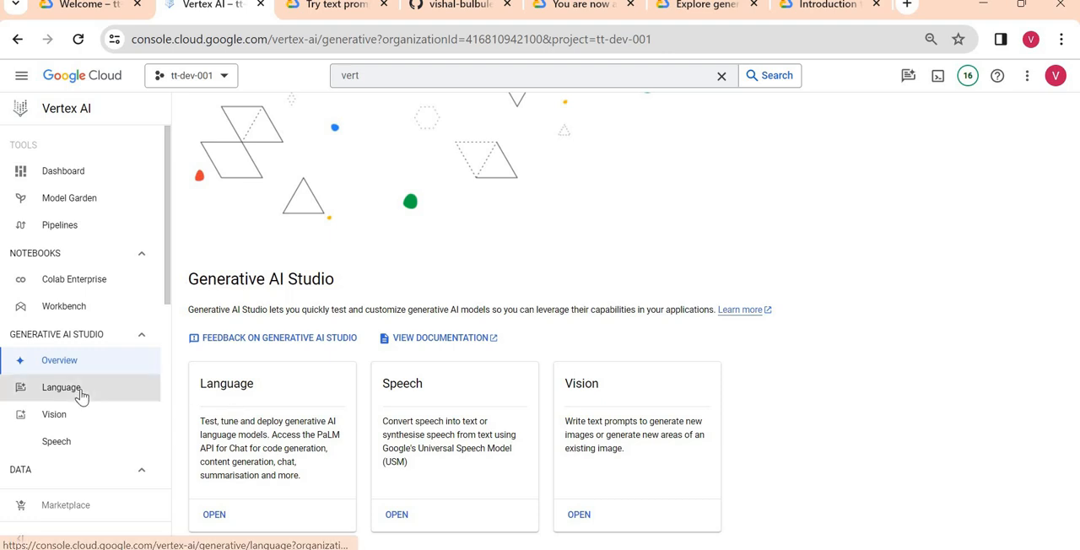
Start a new Language text prompt, keeping text-bison (latest) as the model.
left_click(61, 387)
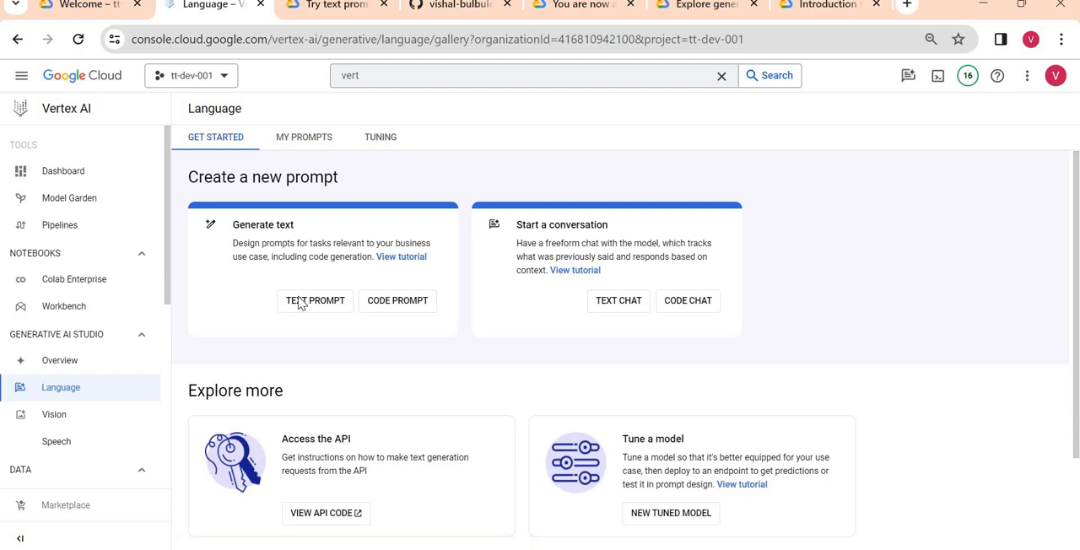
mouse_move(301, 311)
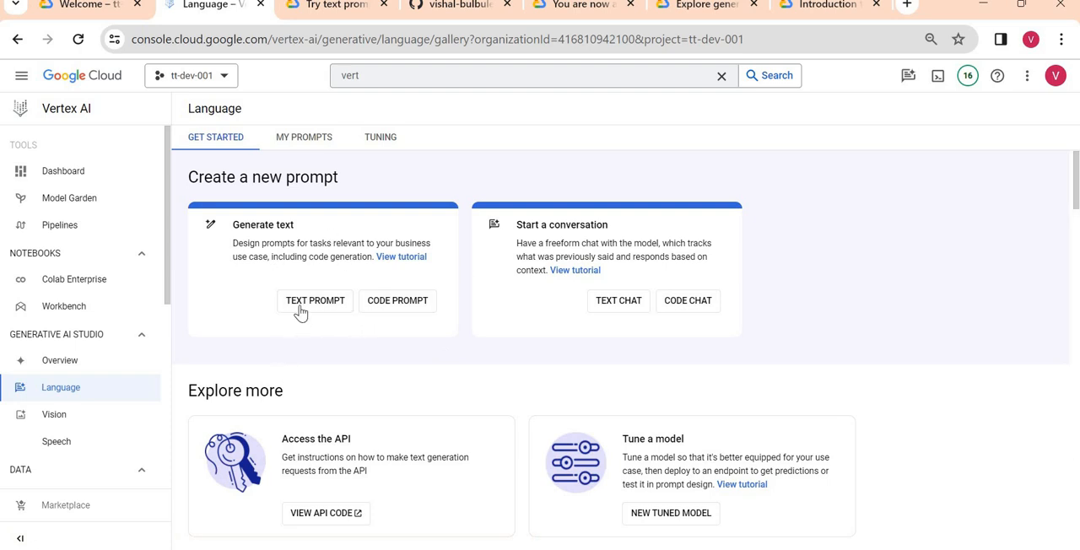
left_click(315, 300)
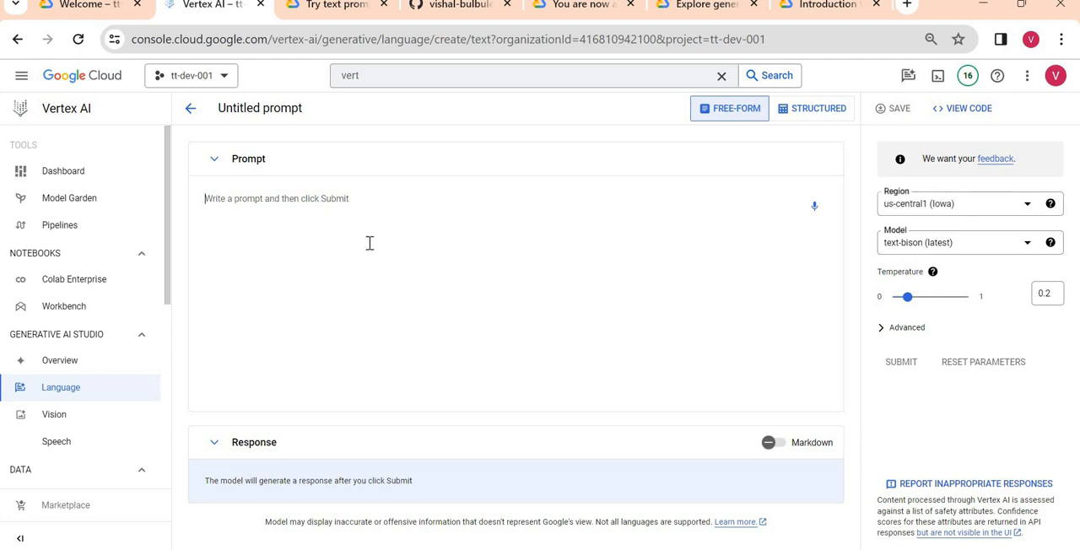
mouse_move(931, 253)
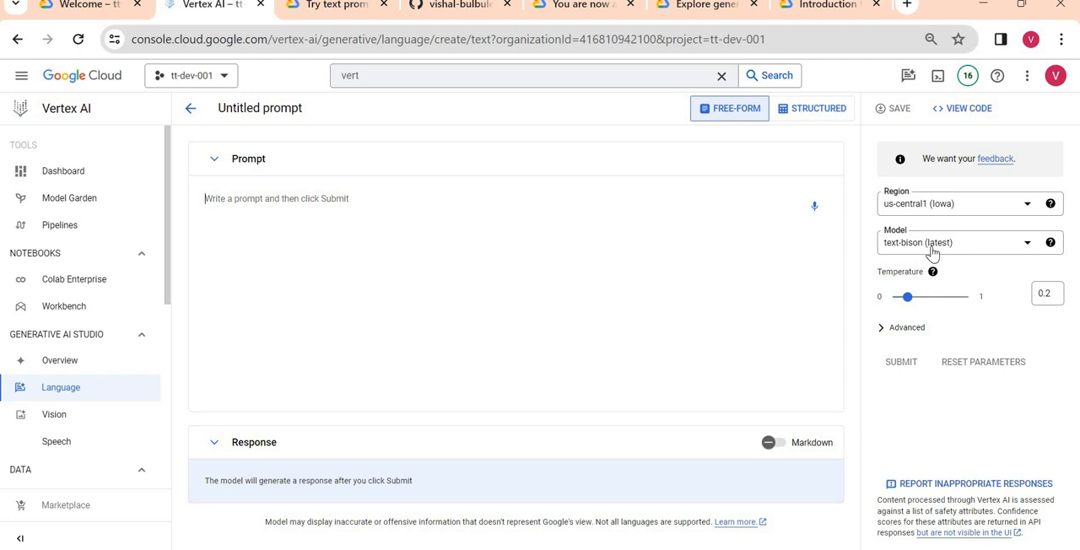
mouse_move(969, 254)
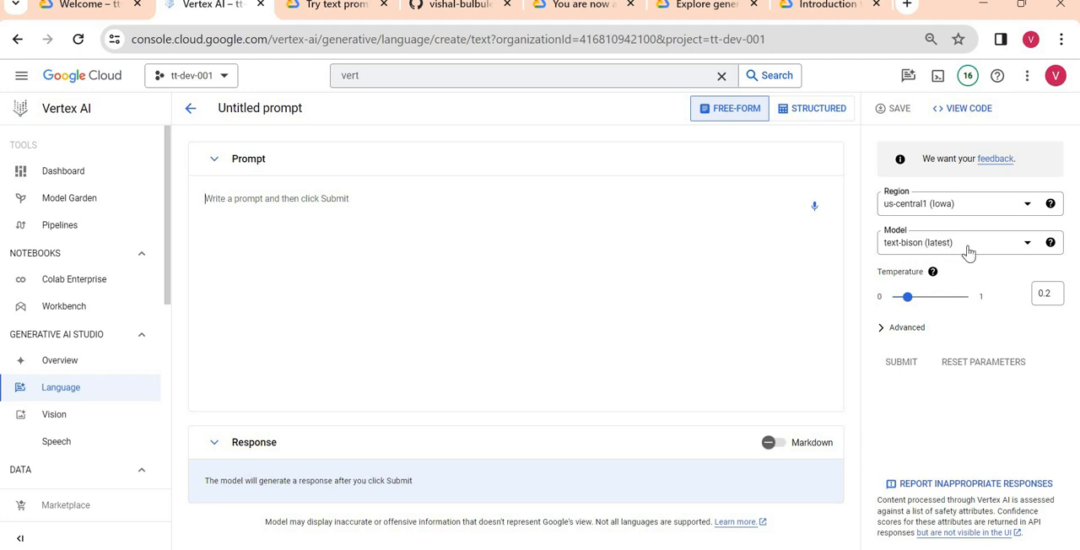
left_click(954, 242)
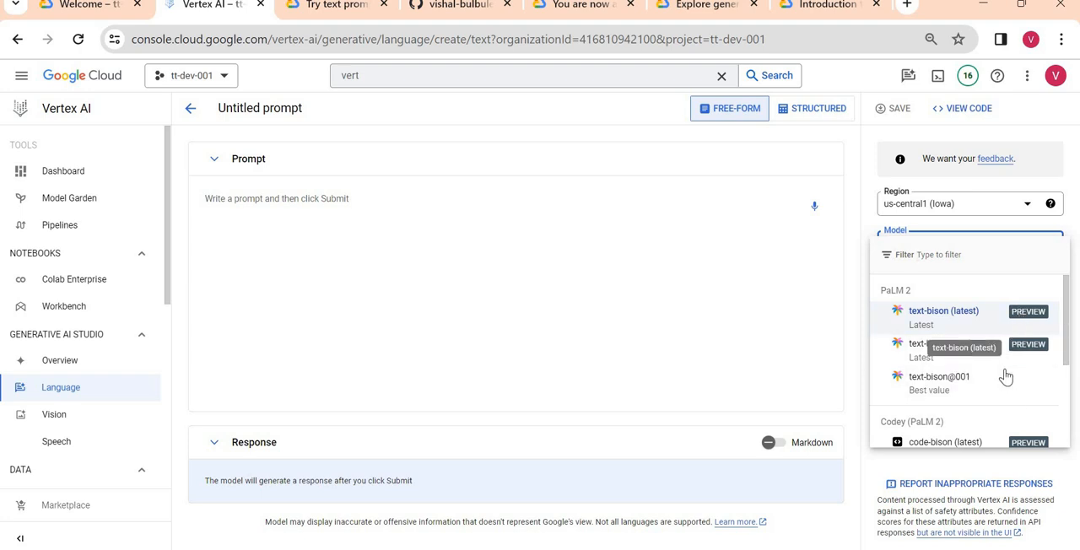
mouse_move(968, 383)
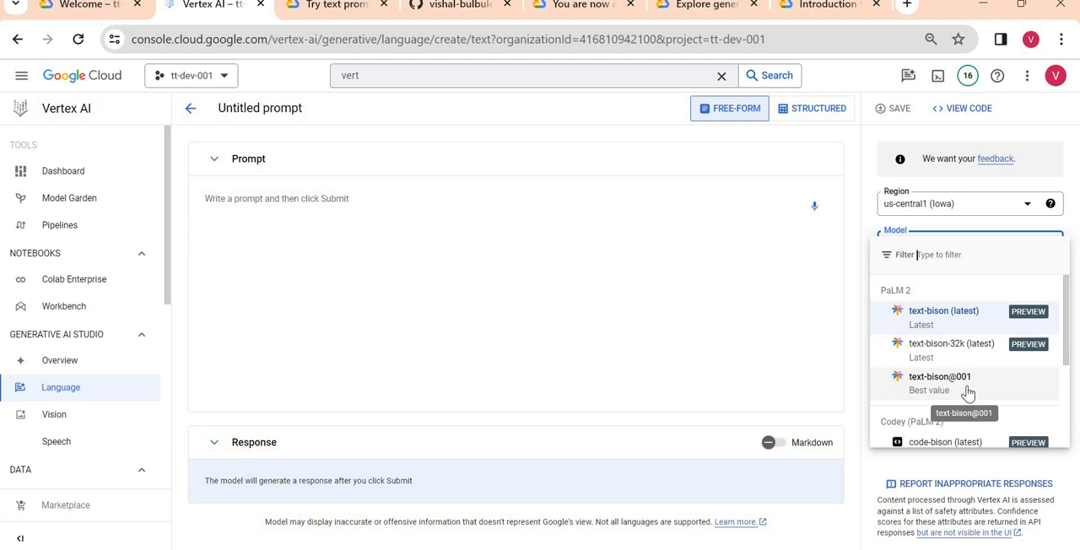
mouse_move(1018, 400)
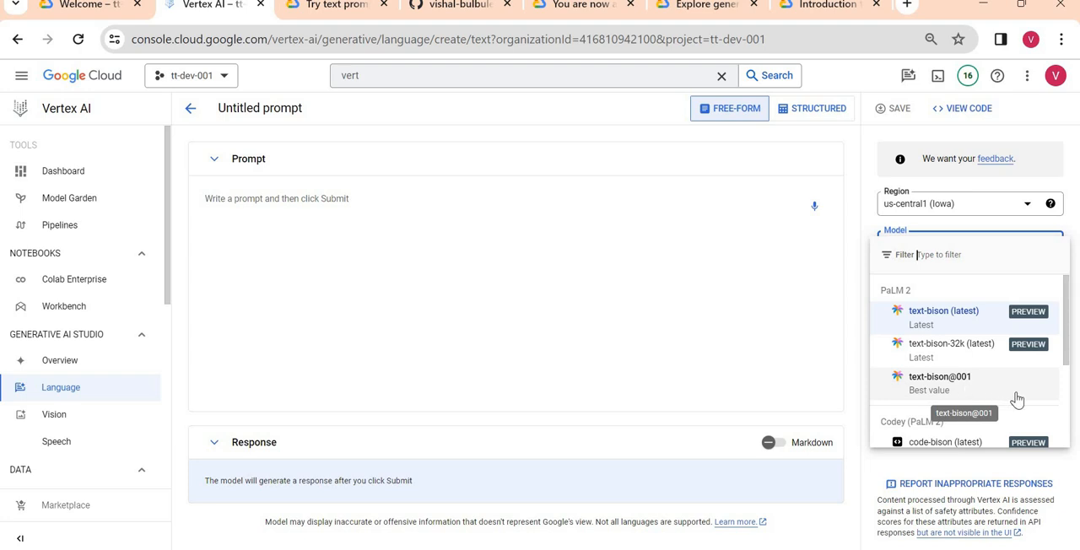
mouse_move(1040, 397)
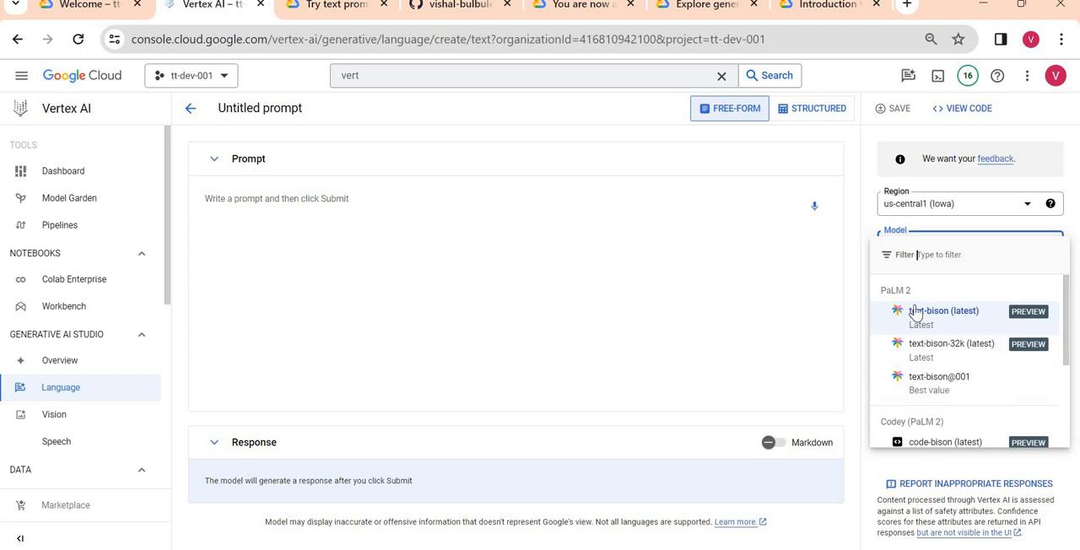
left_click(943, 311)
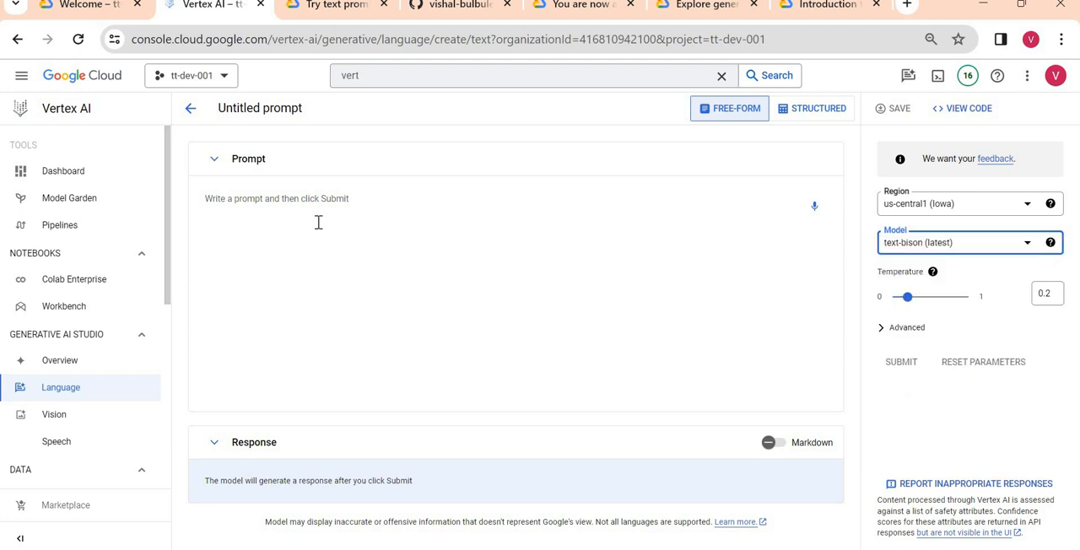
Submit the prompt 'How to go from Pune to Mumbai' to text-bison.
left_click(318, 198)
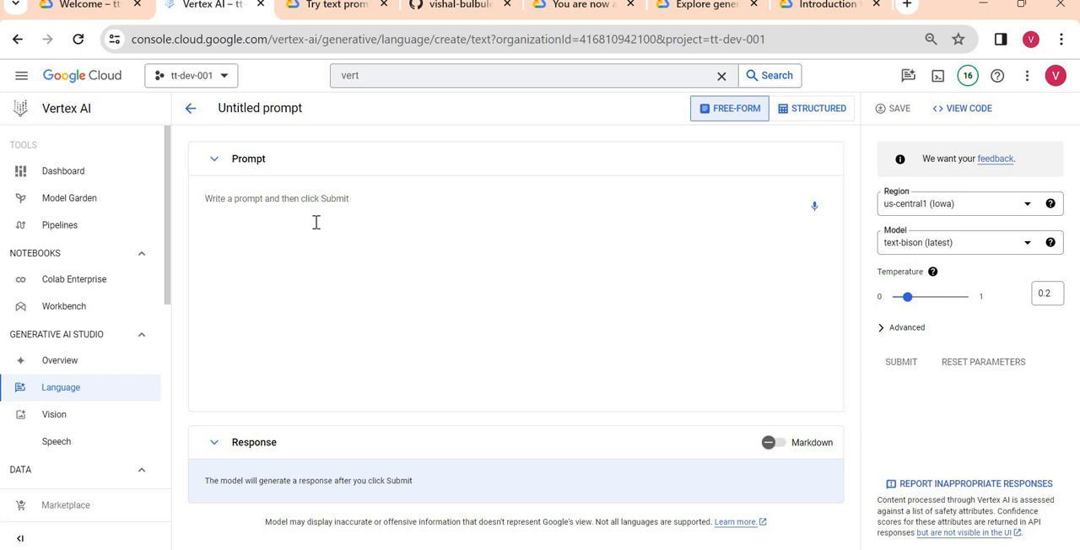
type("How")
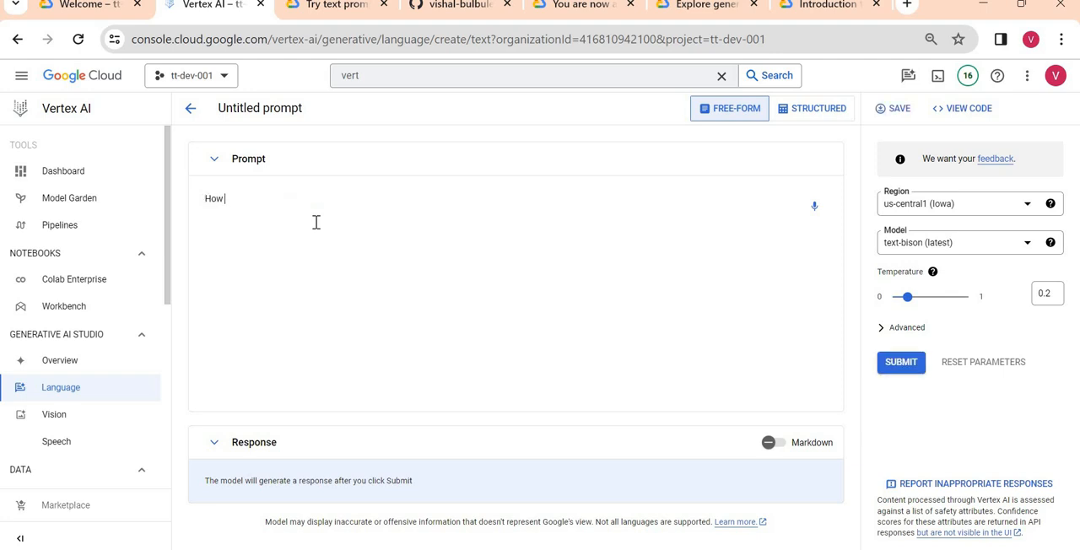
type("to")
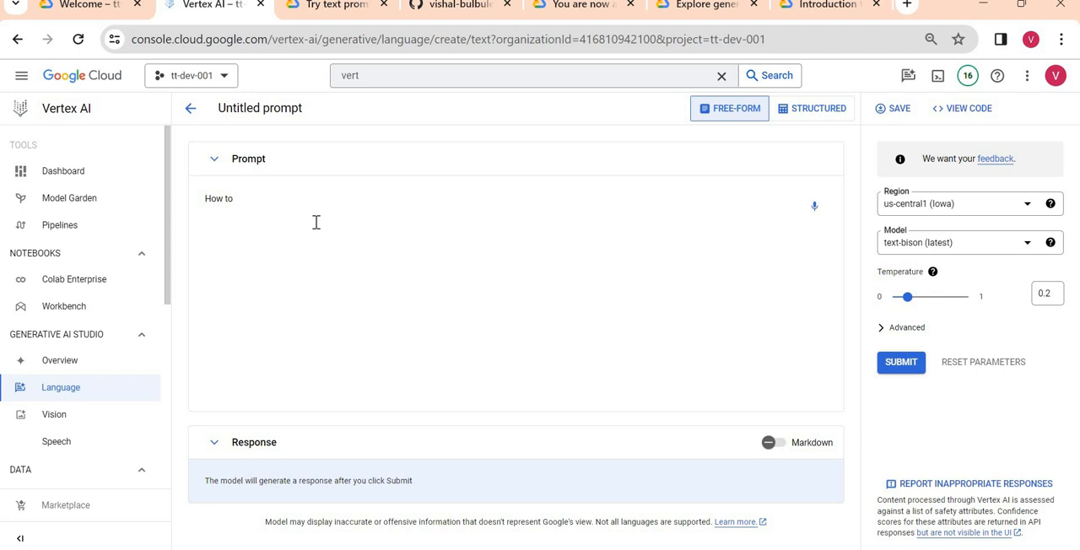
type("go from Pu")
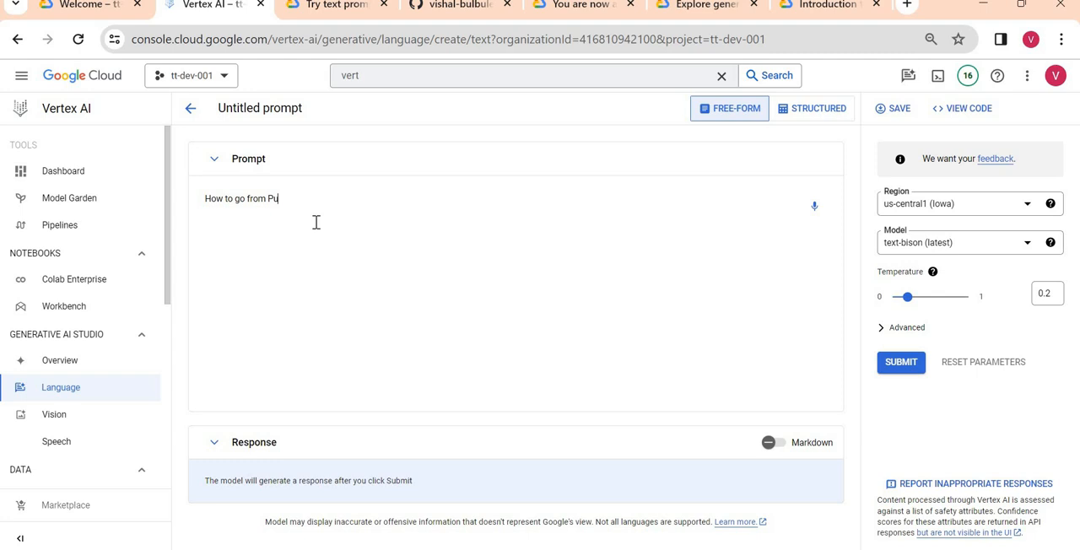
type("ne to Mumbai")
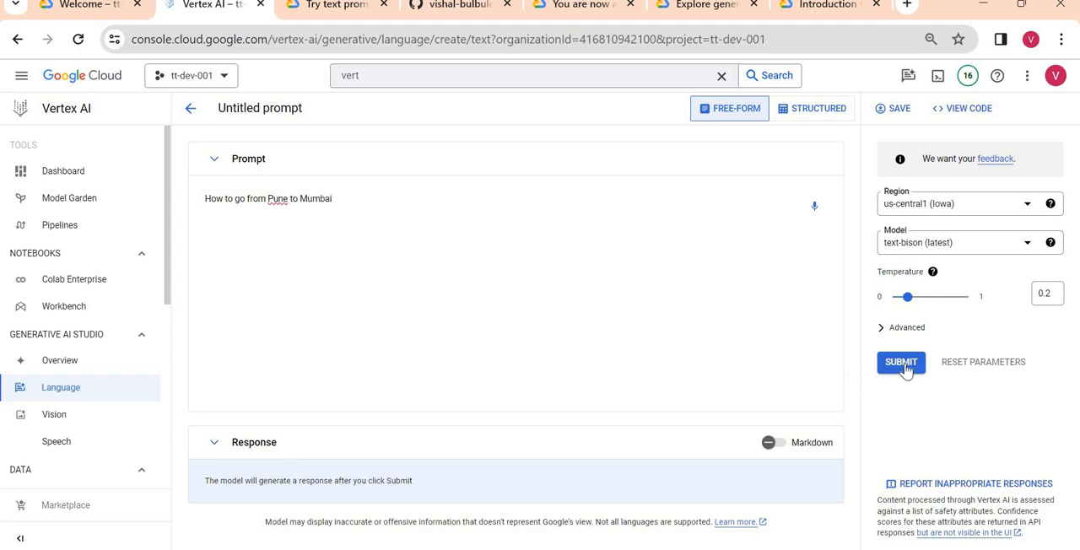
left_click(900, 361)
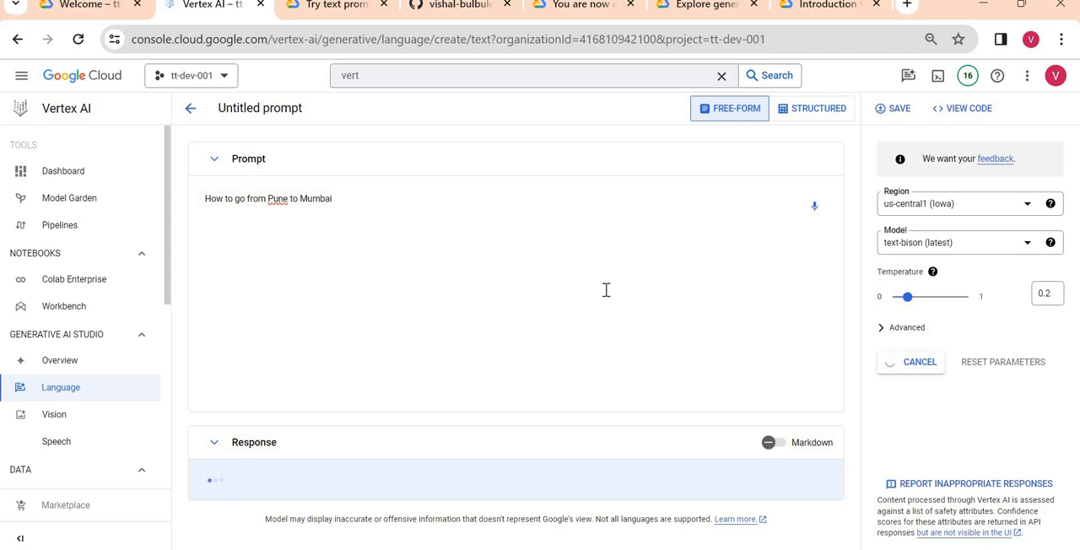
Scroll through the response listing air, train, bus and car options.
left_click(919, 362)
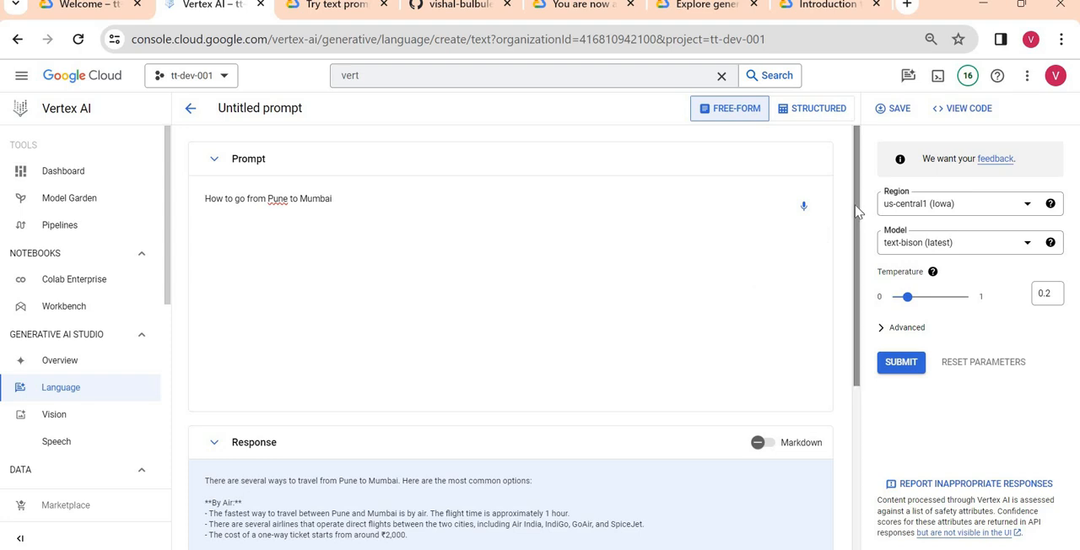
scroll("down", 3)
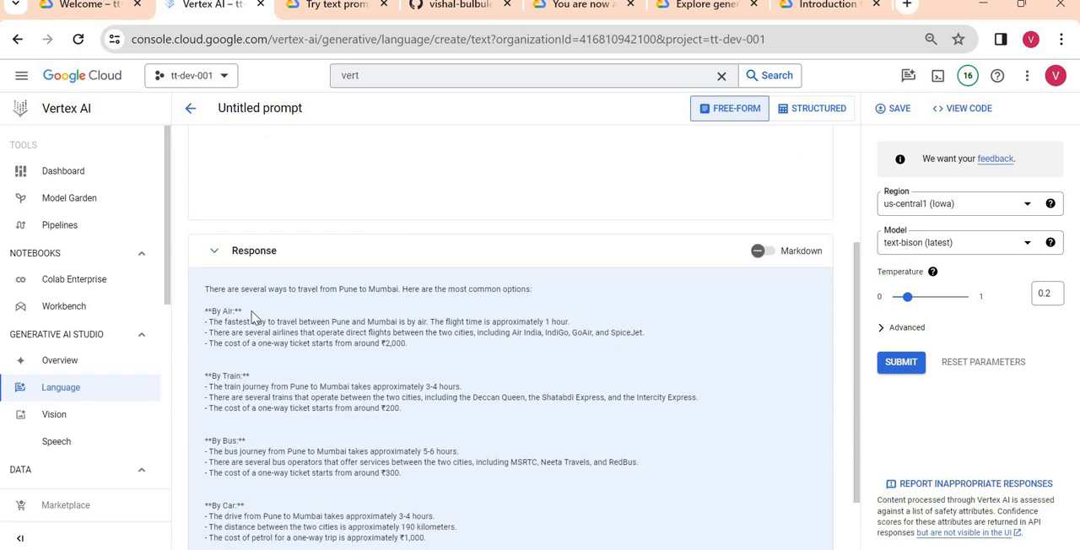
mouse_move(253, 322)
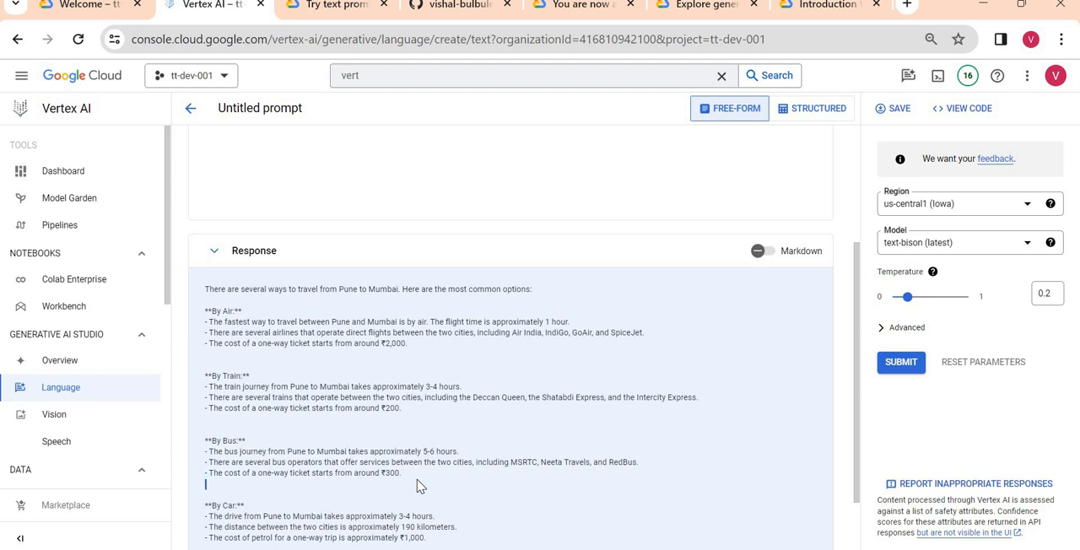
scroll("down", 3)
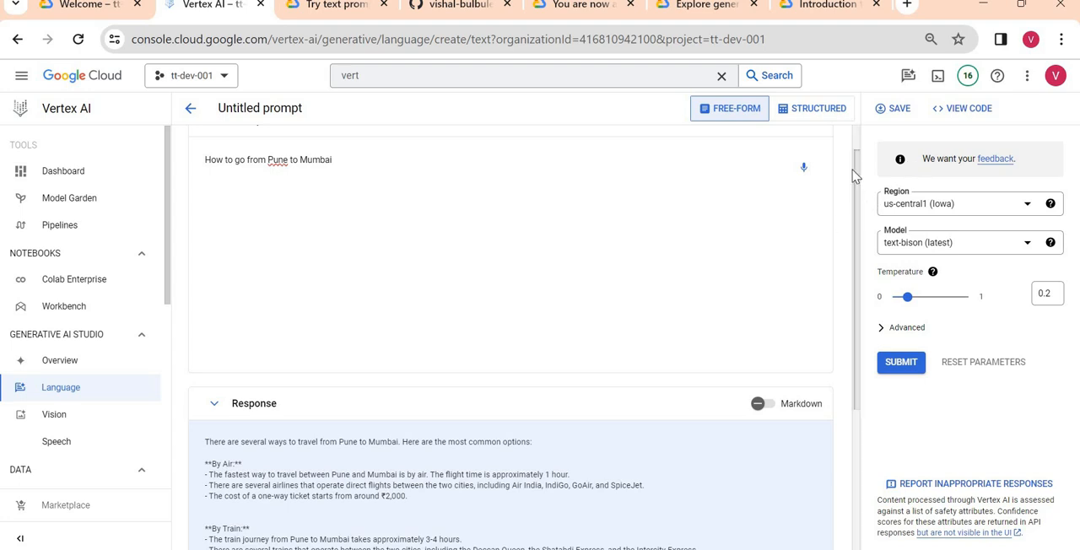
Replace the prompt with 'What is Generative AI', submit it, and read the answer.
double_click(315, 199)
type("What is Generative AI")
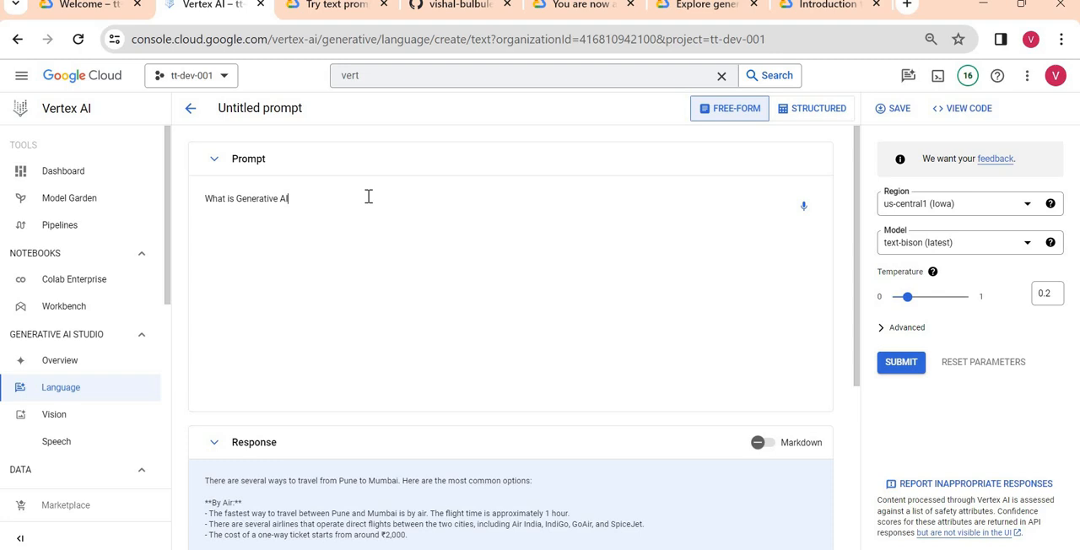
left_click(900, 361)
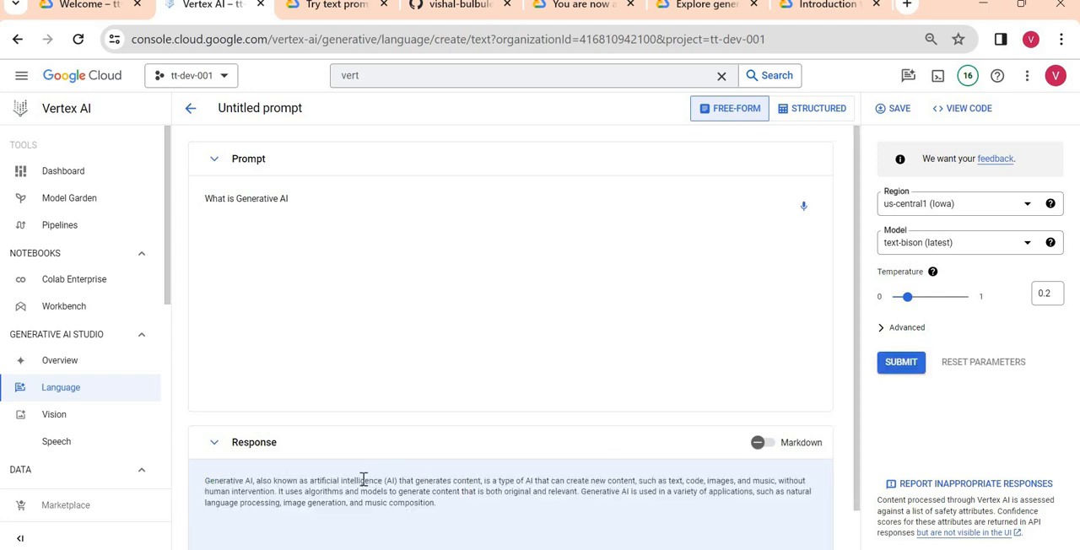
left_click_drag(205, 480, 435, 502)
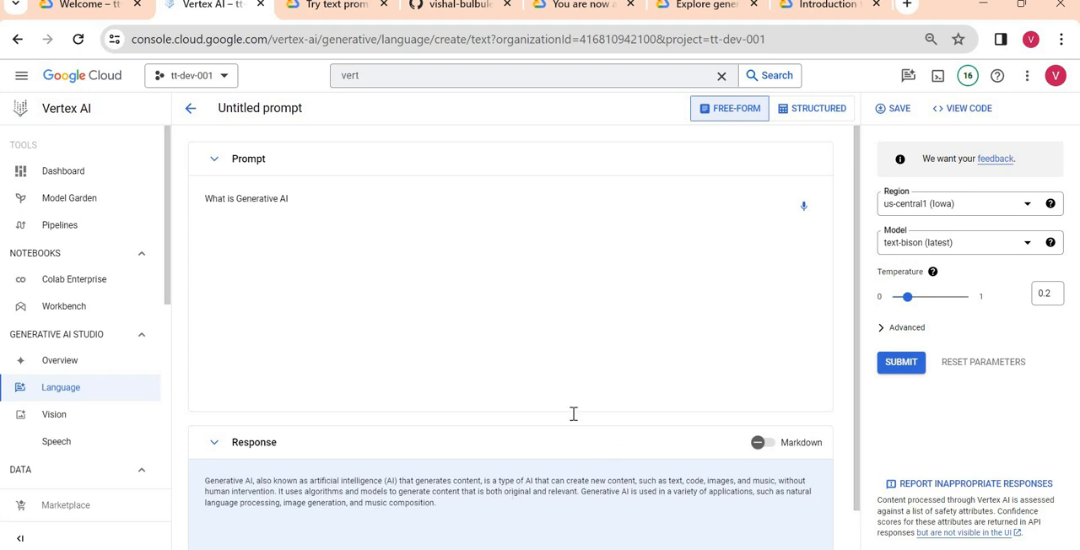
mouse_move(890, 321)
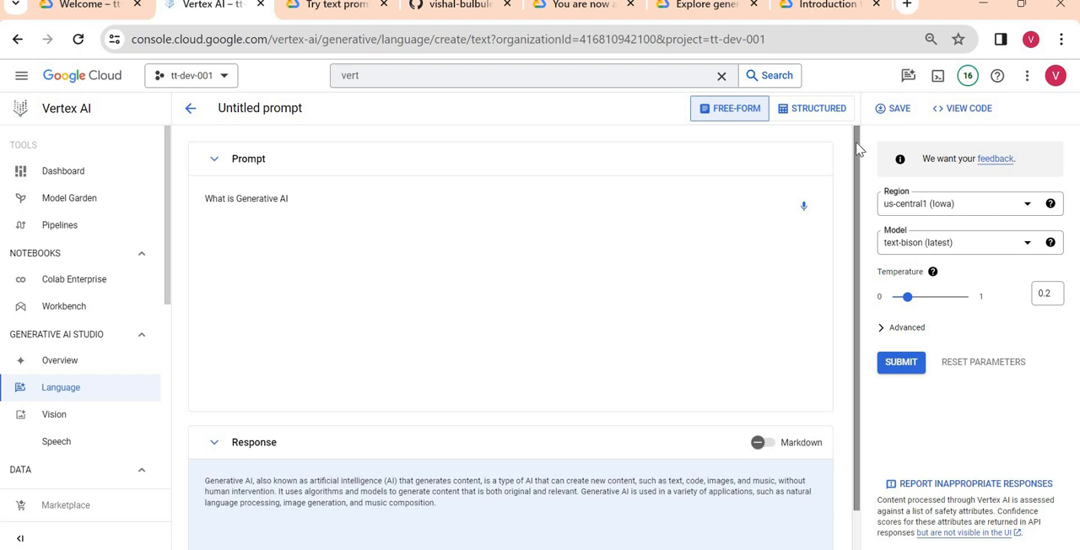
scroll("down", 3)
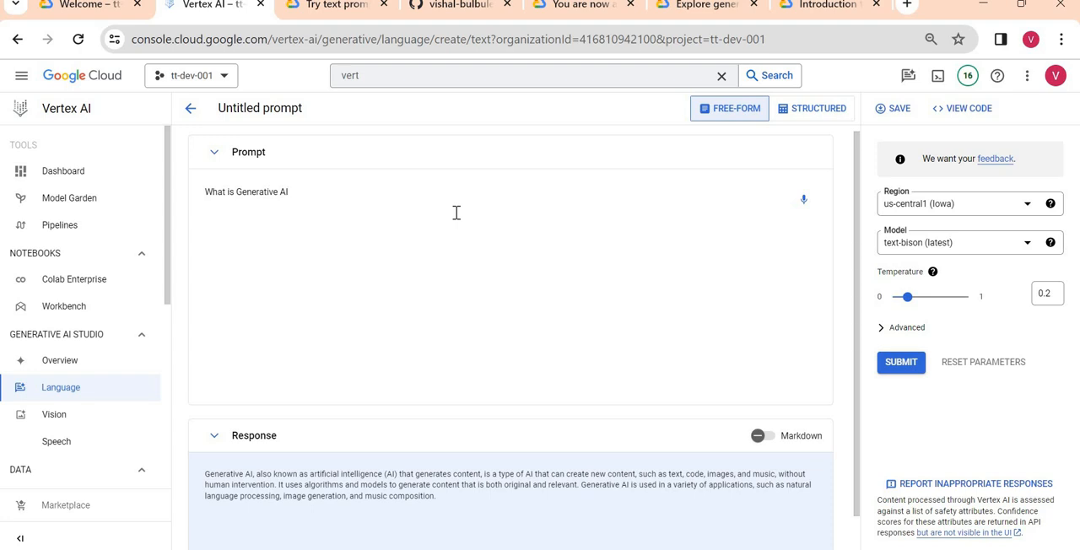
Edit the prompt to 'What is TechTrapture' and submit it.
left_click(287, 191)
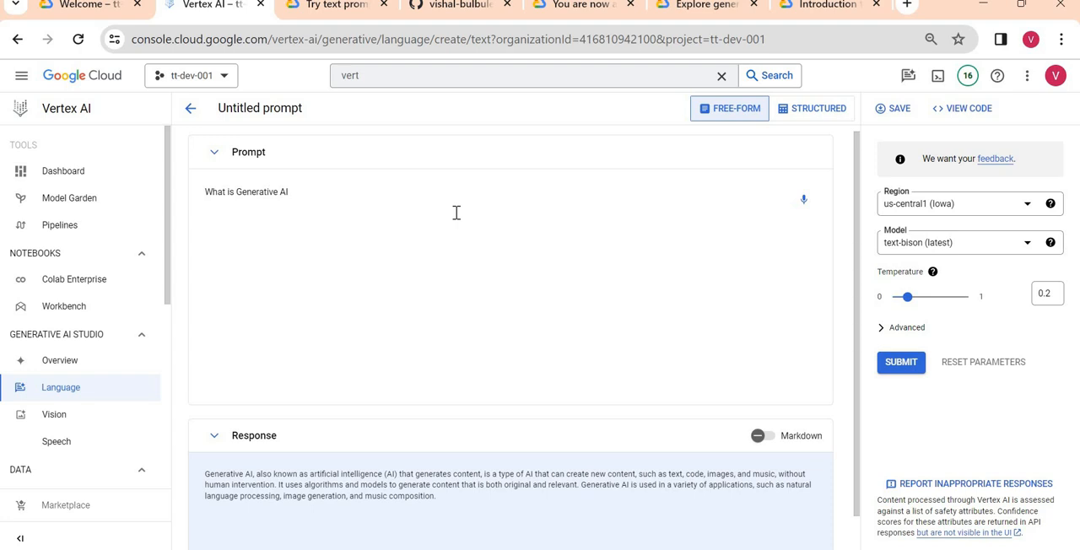
key("Backspace")
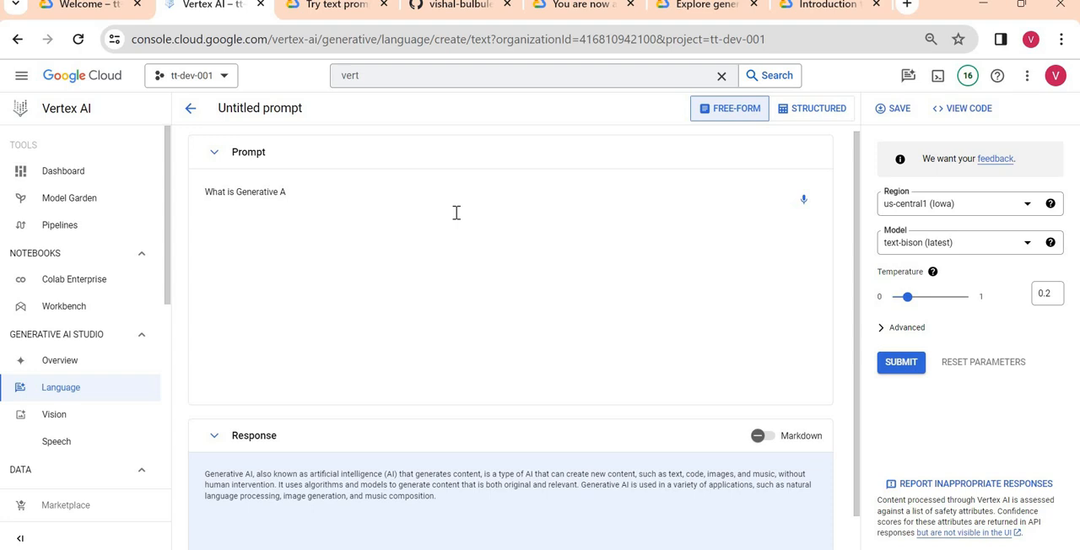
key("BackSpace")
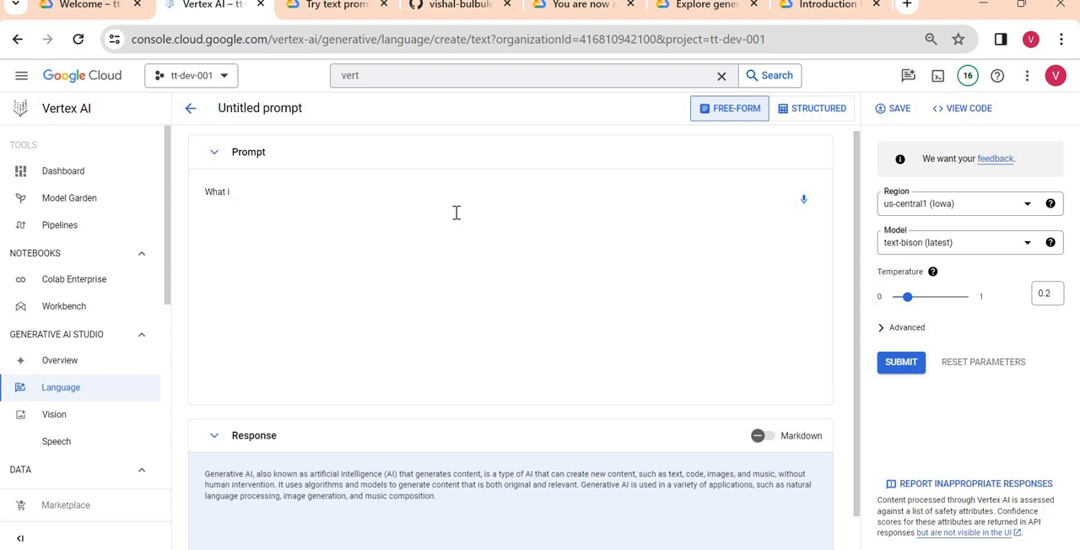
type("s Tech")
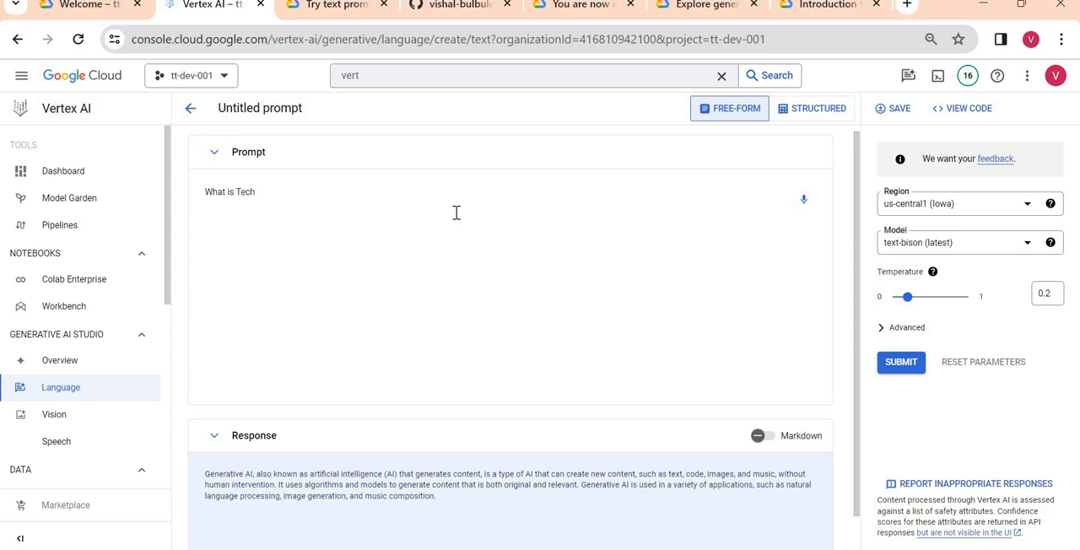
type("Trapture")
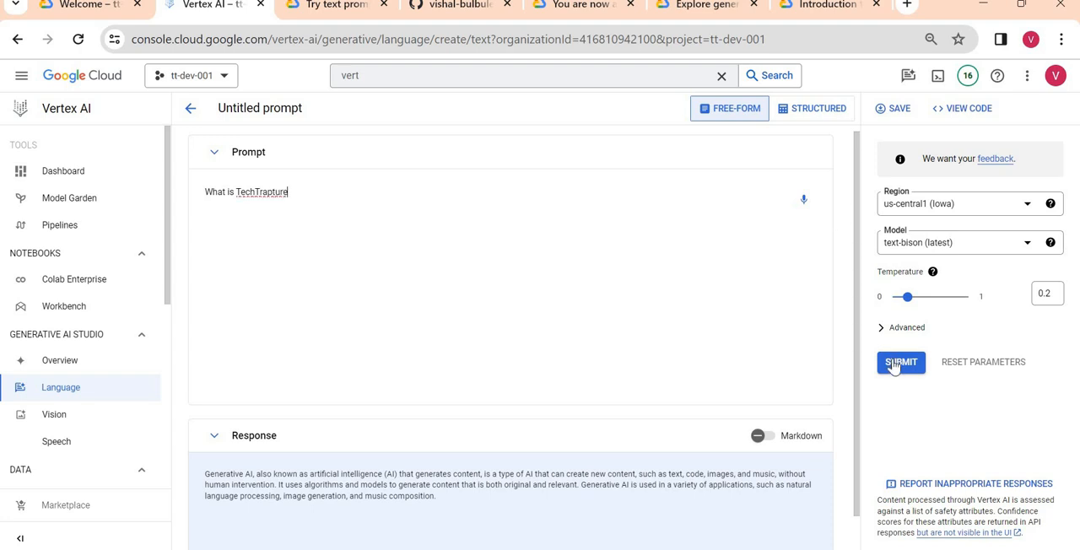
left_click(900, 362)
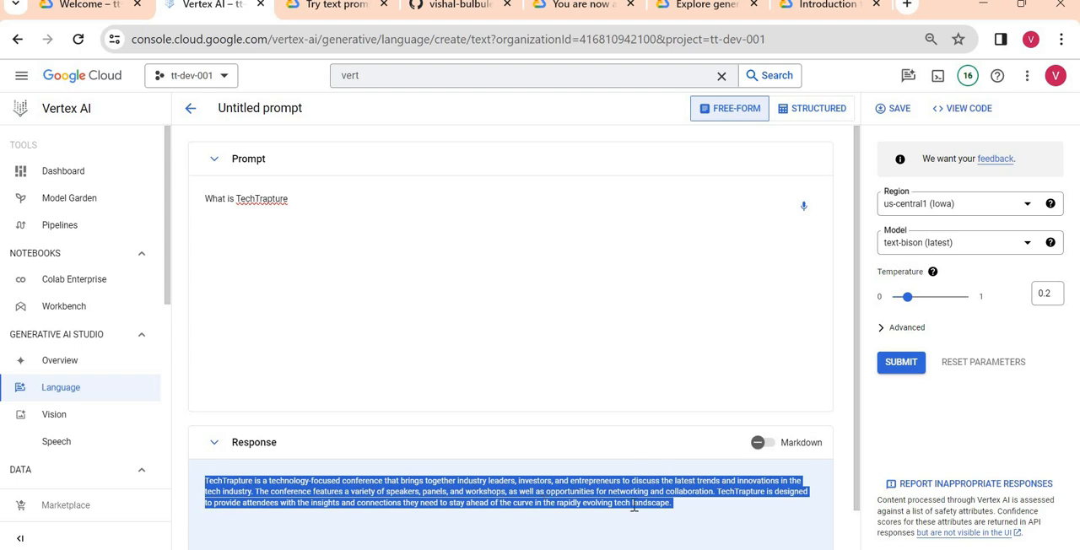
mouse_move(368, 475)
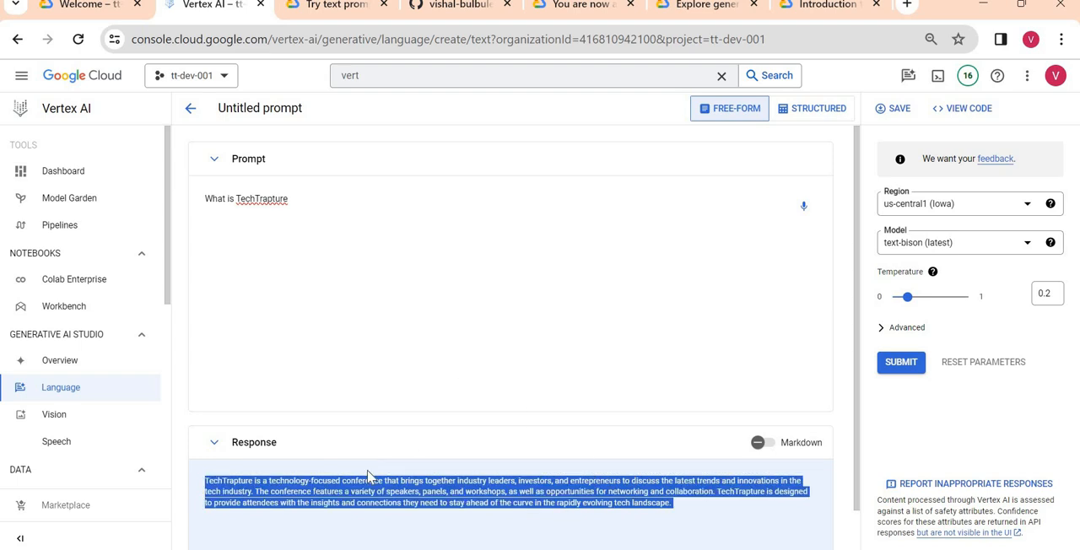
Switch the TechTrapture prompt to Structured mode, with the question moved into Context.
left_click(357, 219)
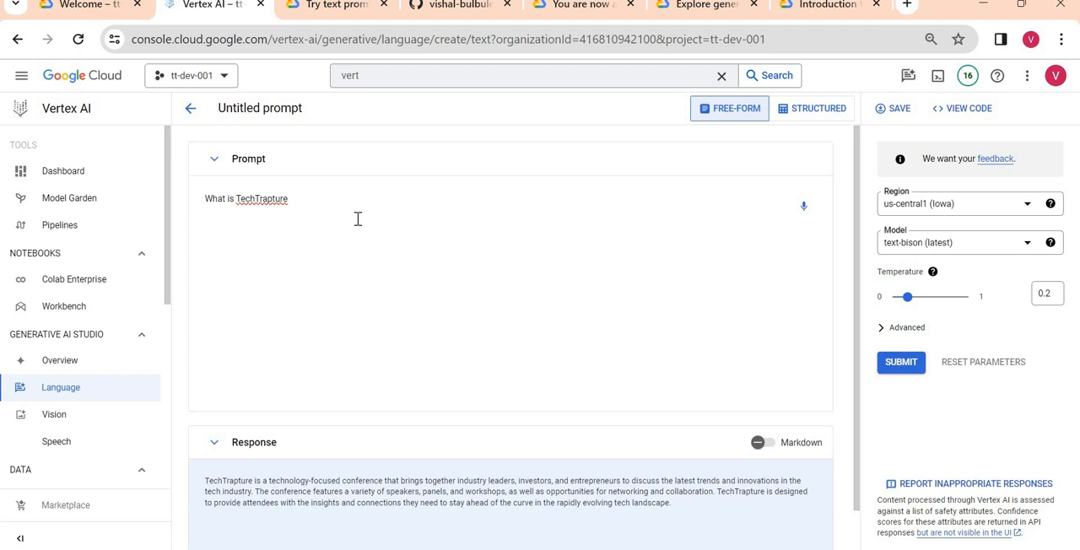
double_click(261, 199)
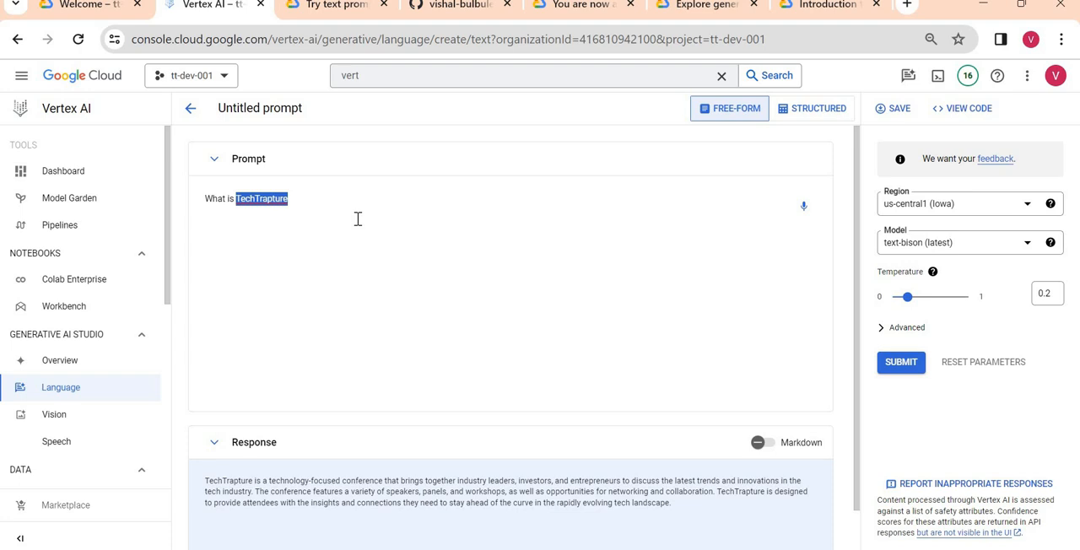
mouse_move(404, 212)
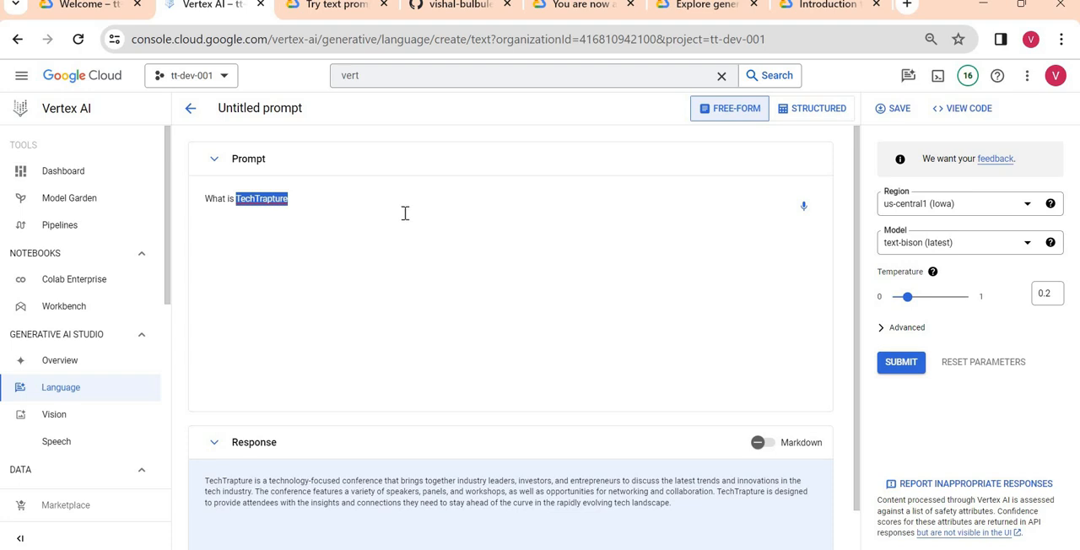
mouse_move(797, 118)
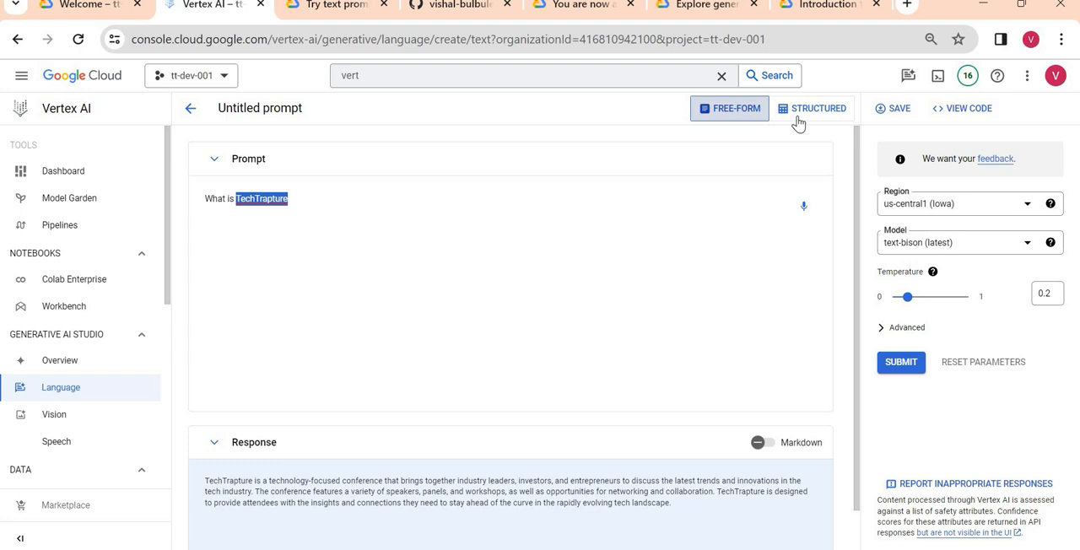
left_click(812, 108)
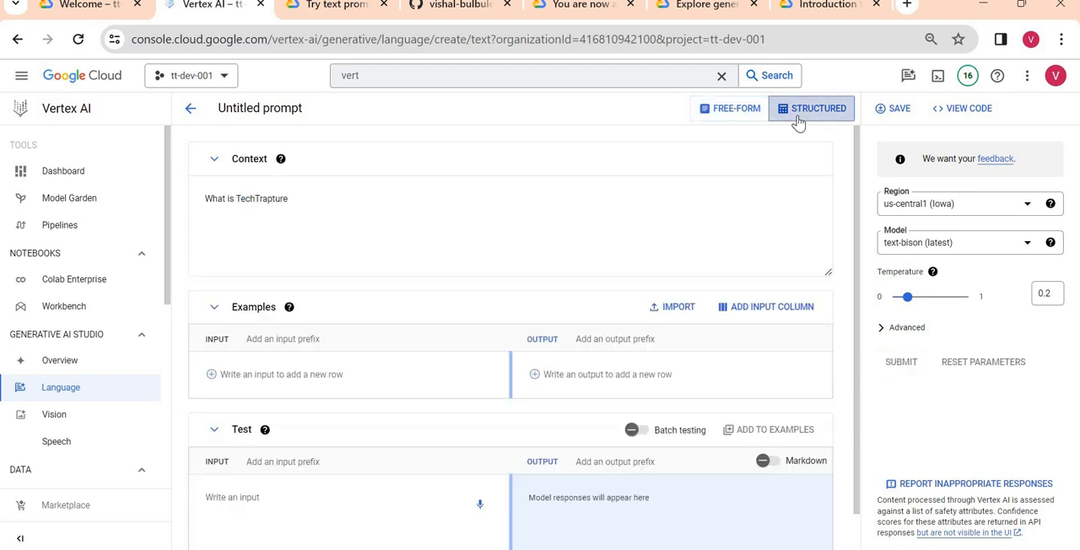
Write the context describing TechTrapture as a YouTube channel with the latest Google Cloud videos.
double_click(246, 198)
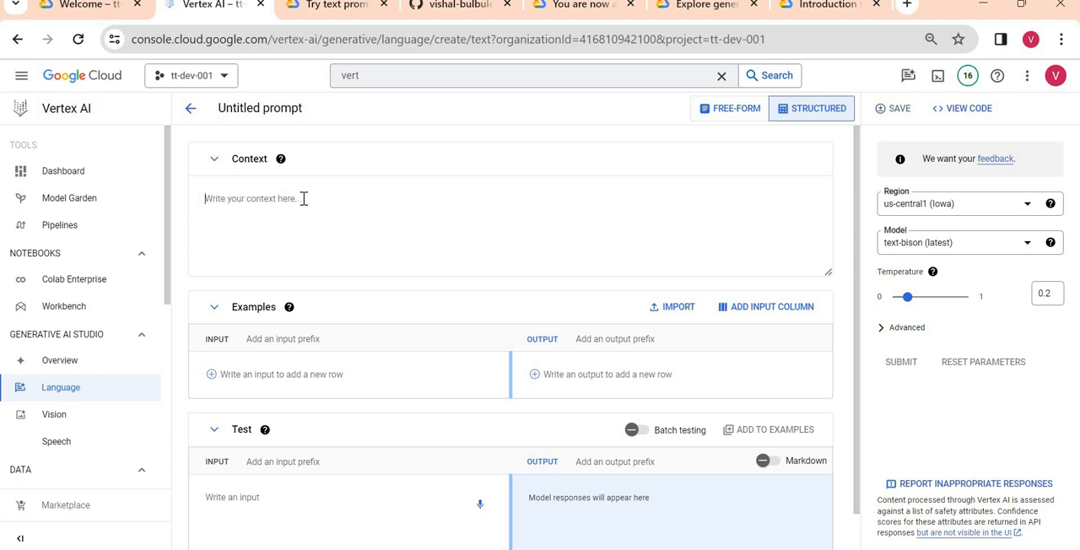
type("TechTrapture is")
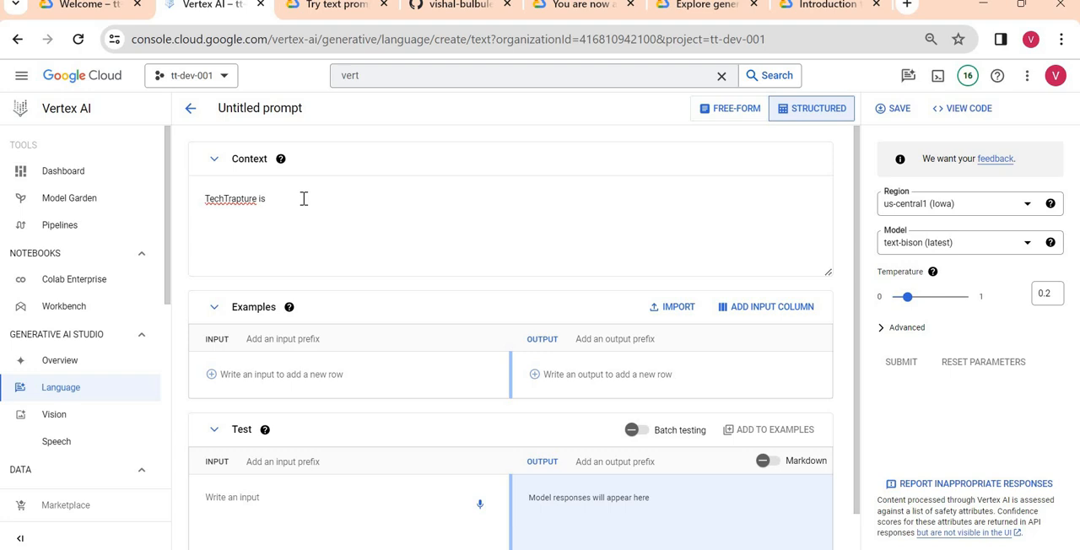
type("Youtube")
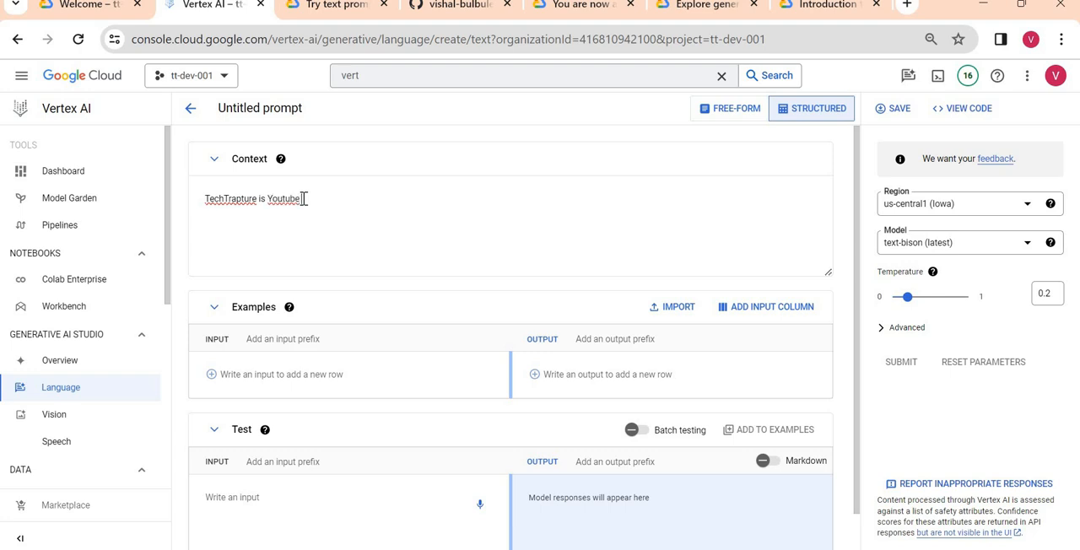
type("channel")
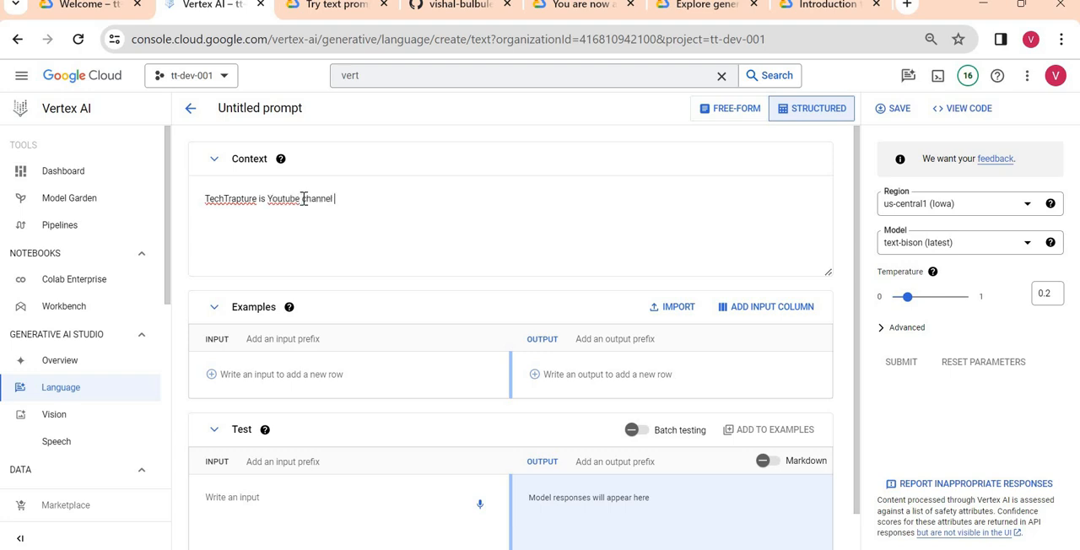
type("managed by Vishal Bulbule")
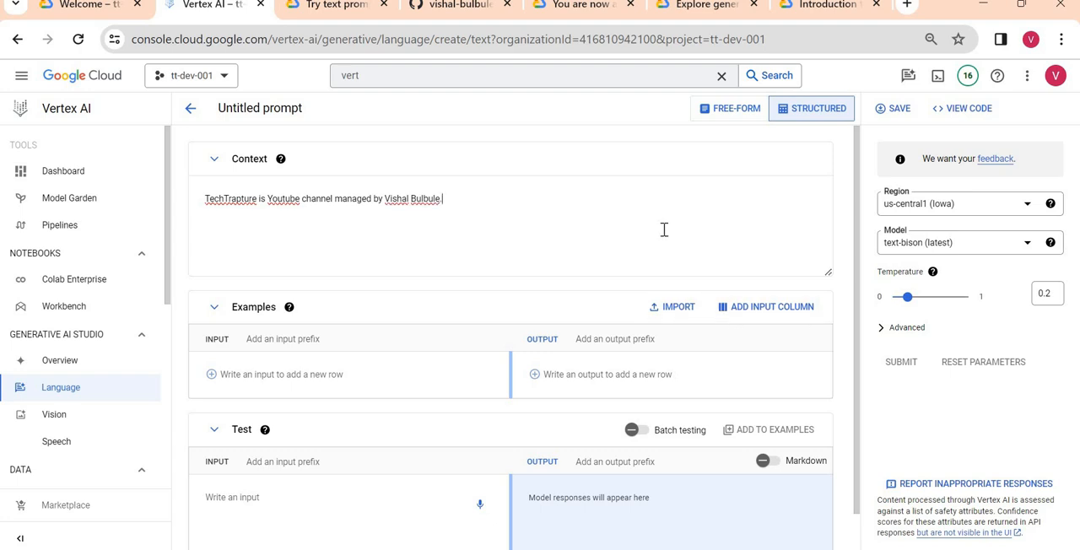
type("You will")
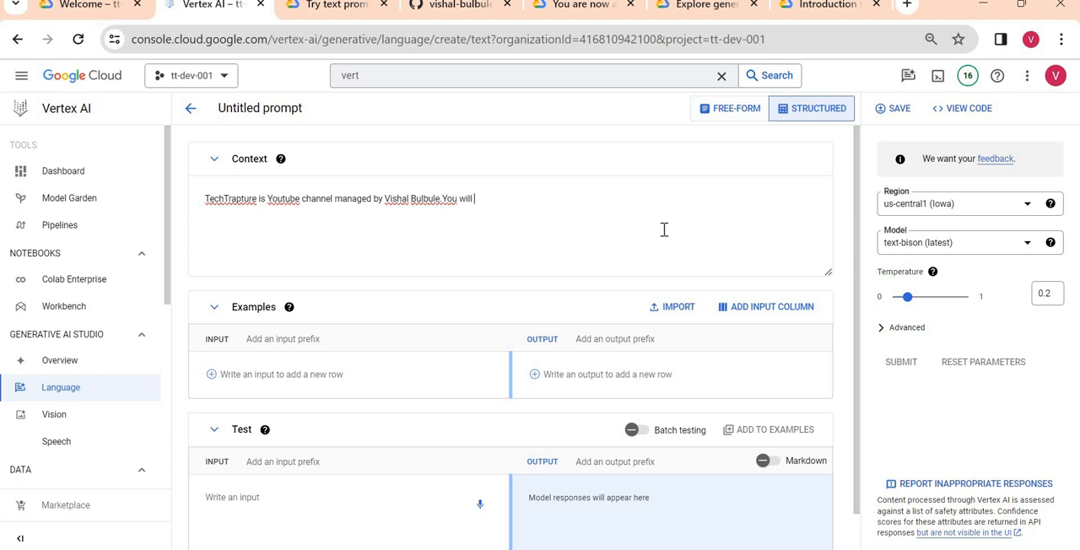
type("find all latest Google c")
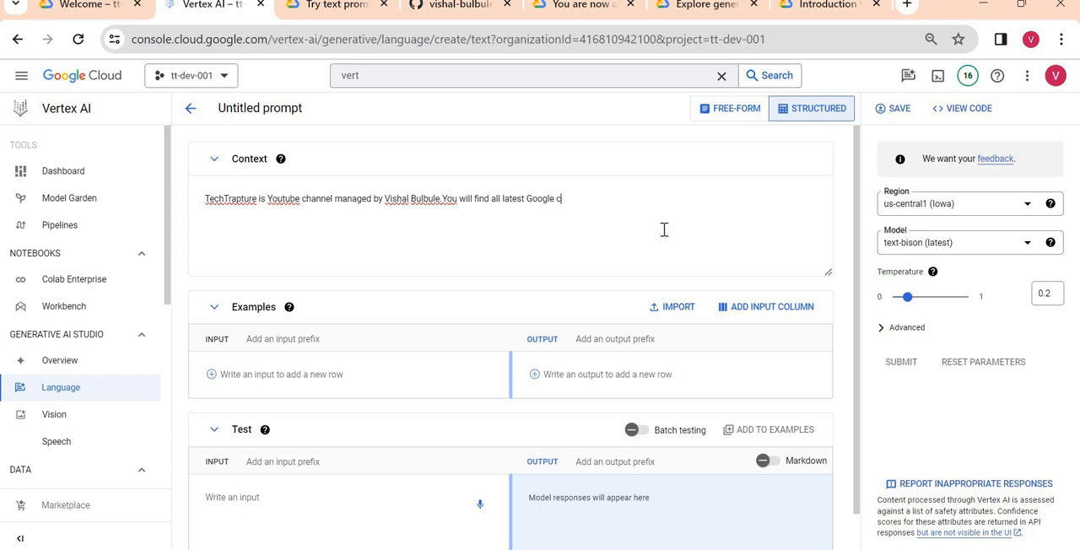
type("loud vide")
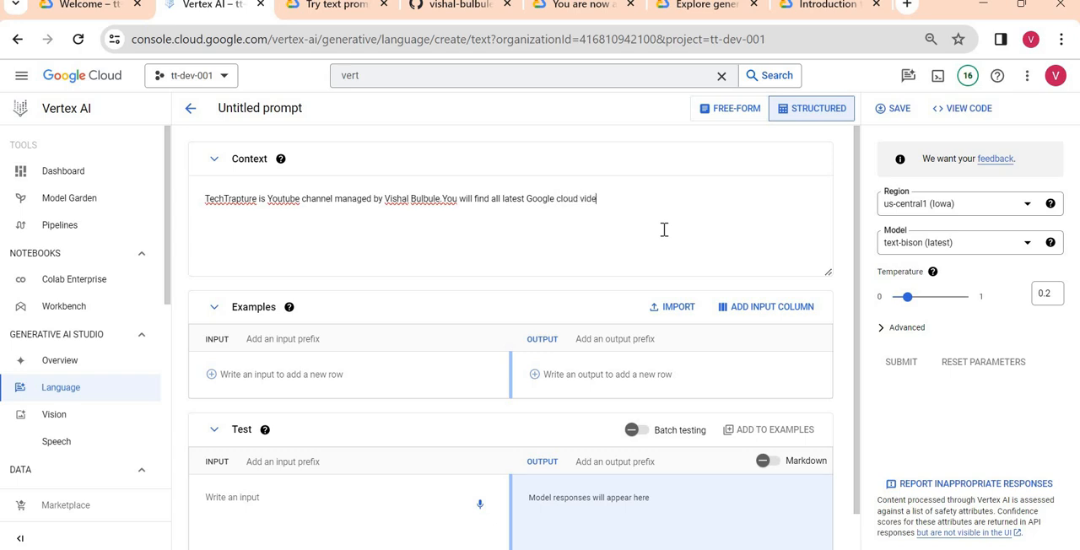
type("os on this channel")
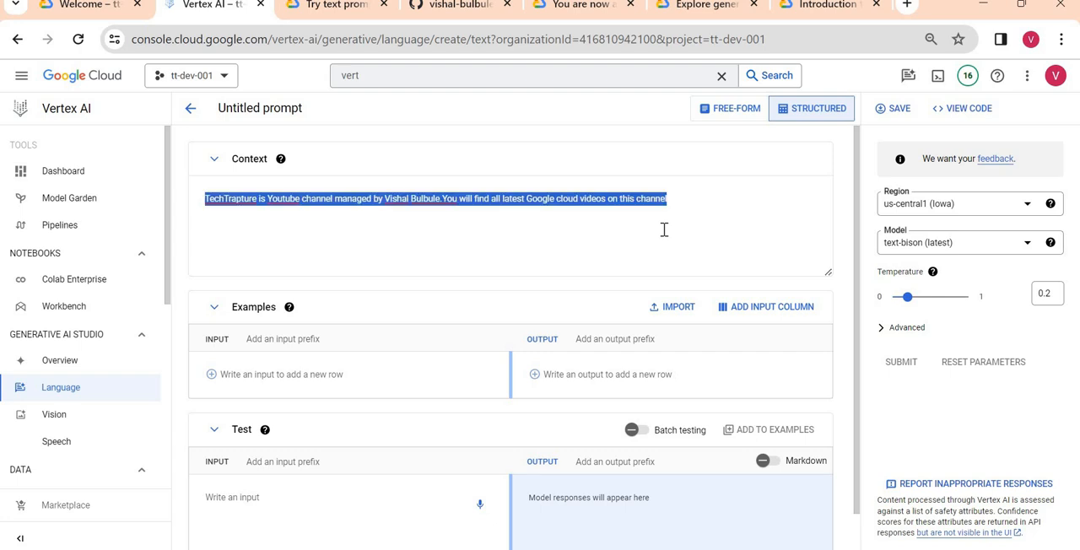
mouse_move(695, 205)
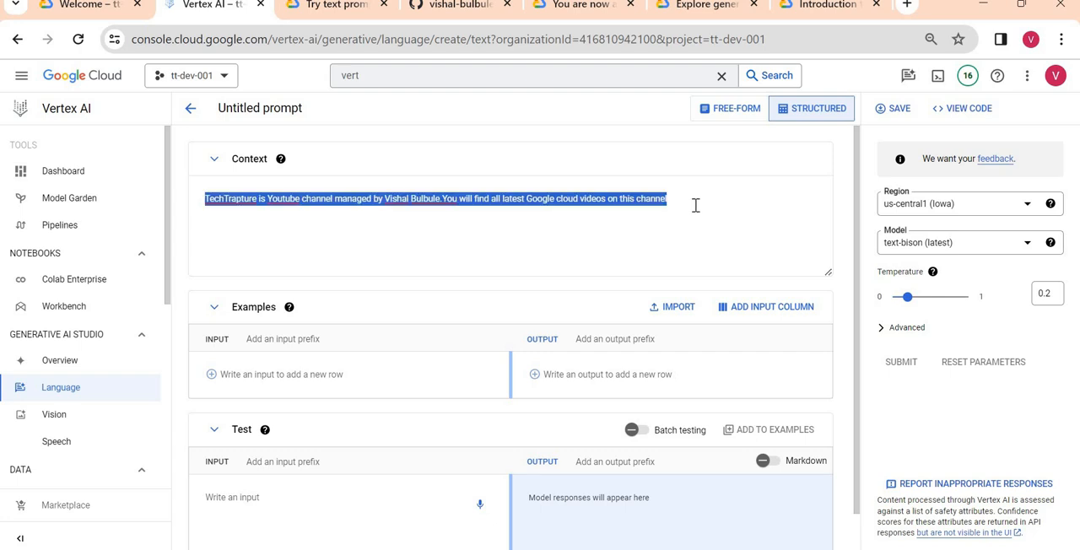
left_click(669, 199)
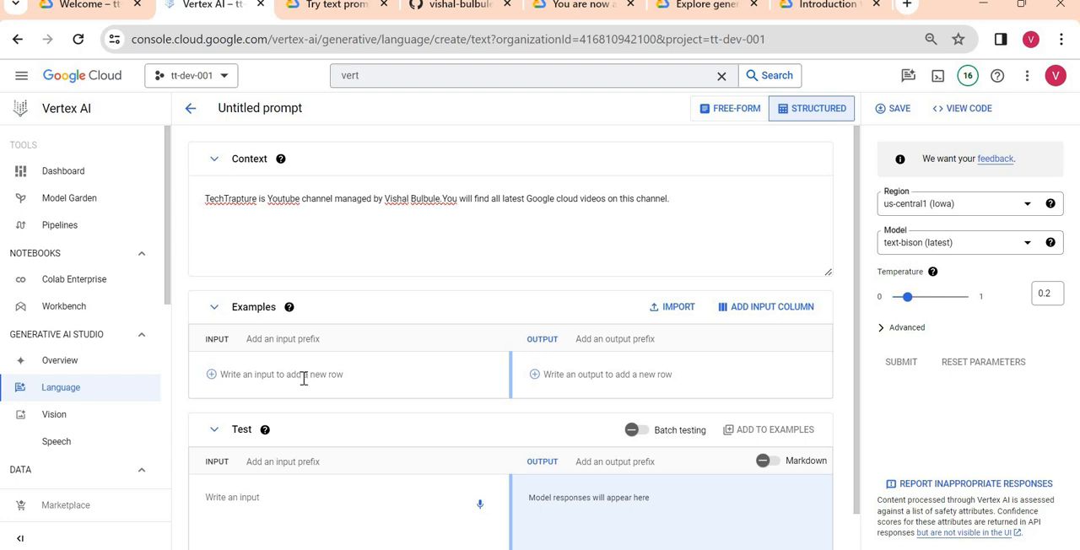
Add an example input 'What is TechTrapture' with an answer calling it a YouTube channel.
left_click(279, 374)
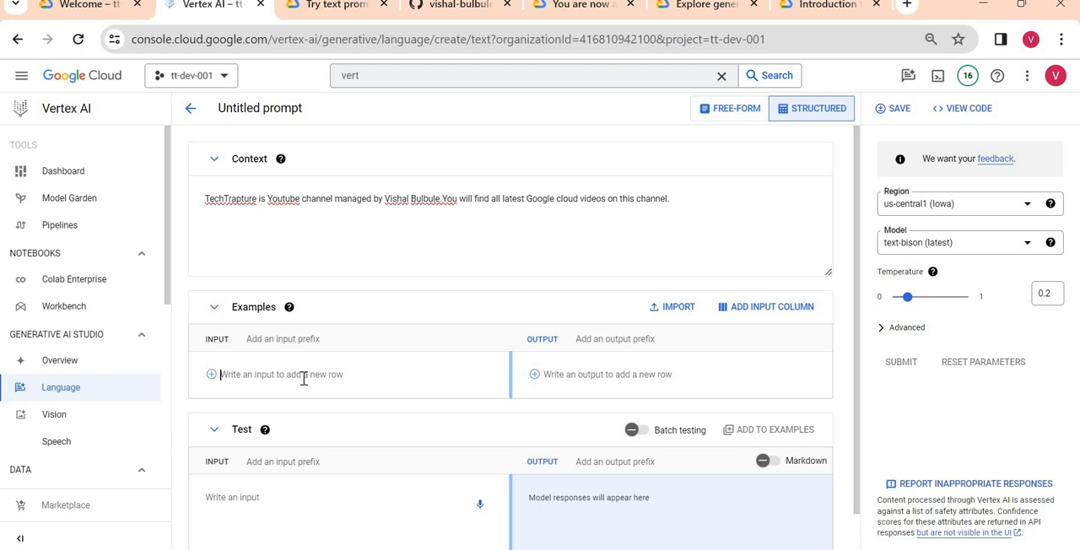
type("What is TechTrapture")
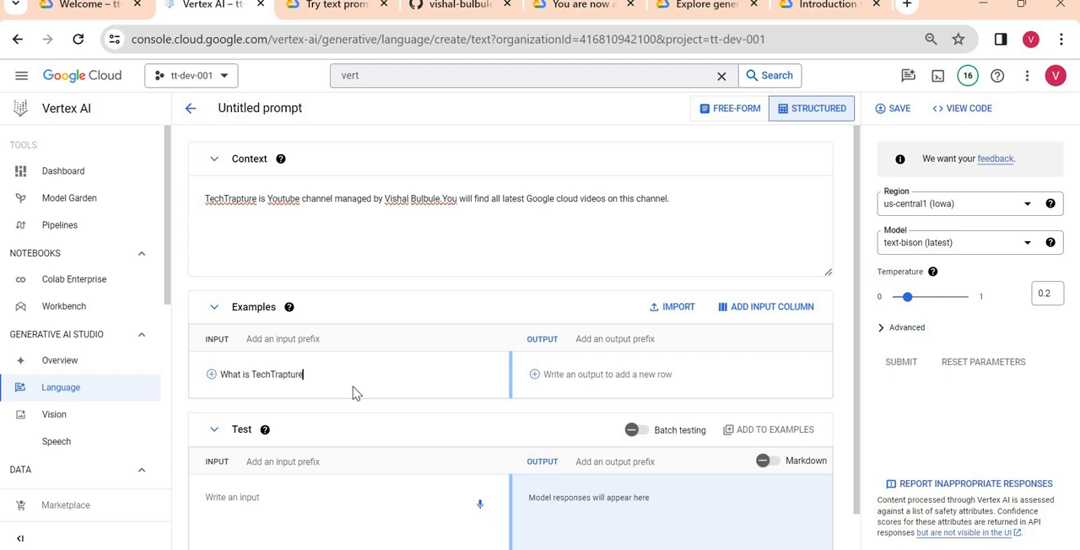
mouse_move(630, 373)
type("TechTrapture is Youtube channel managed by Vishal Bulbule.")
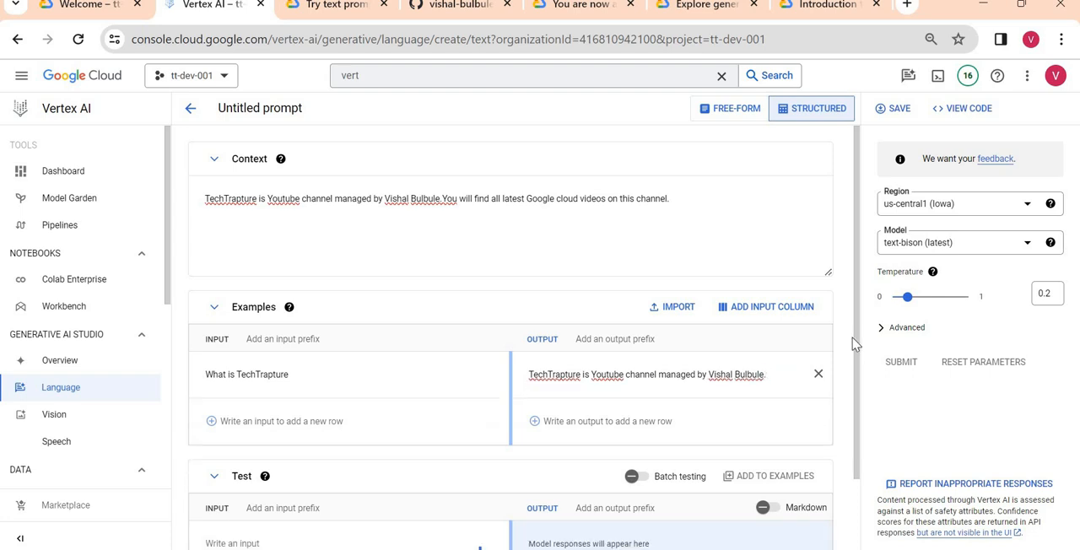
scroll("down", 3)
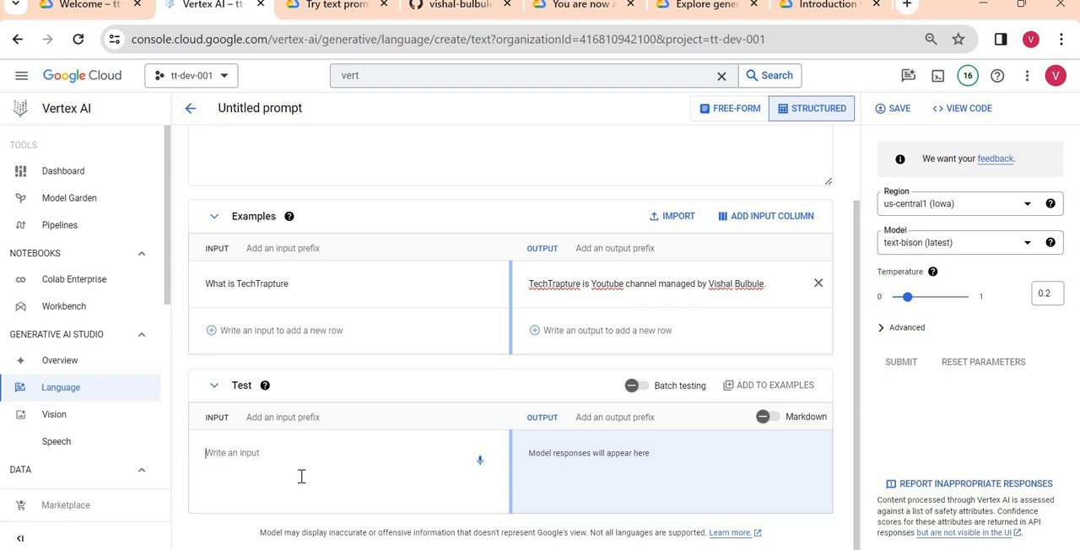
Test the question 'What is techtrapture?' and view the returned context answer.
type("What")
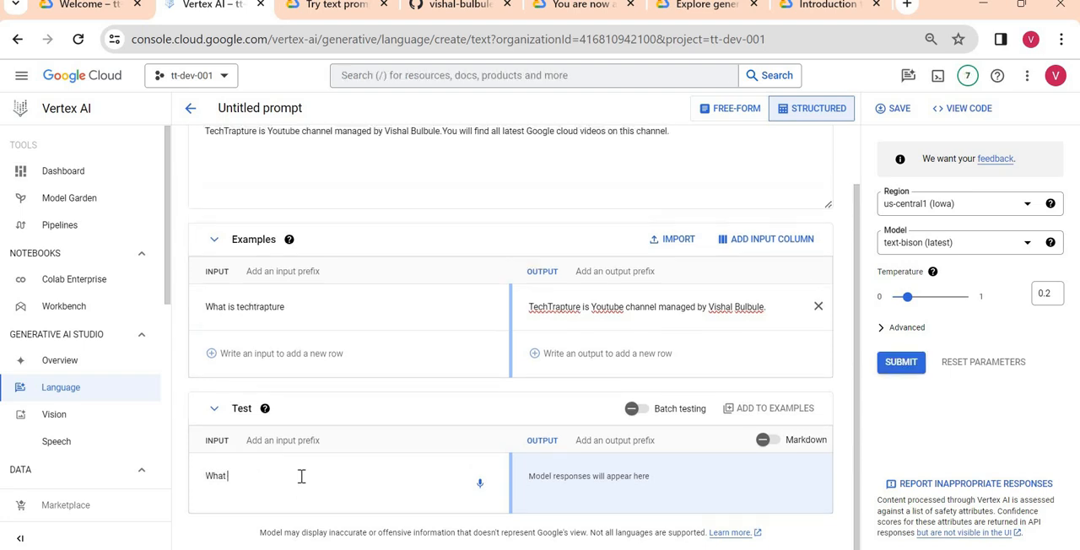
type("is techtrap")
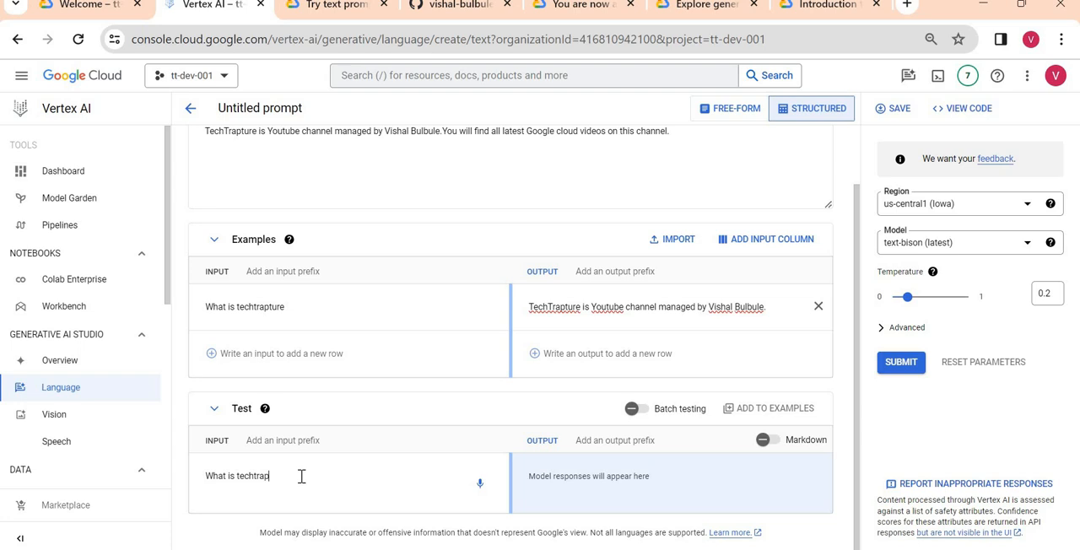
type("ture")
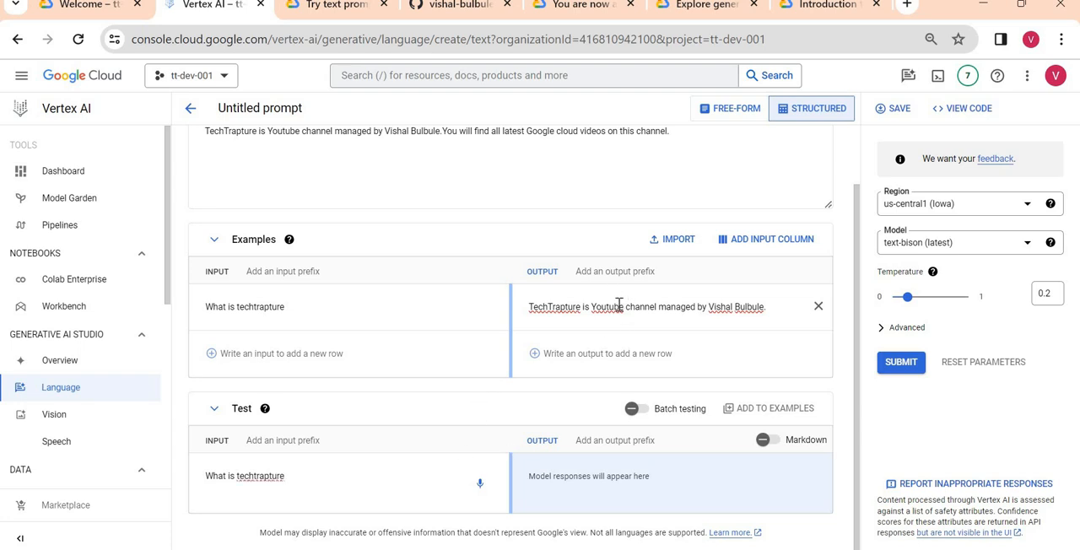
triple_click(646, 306)
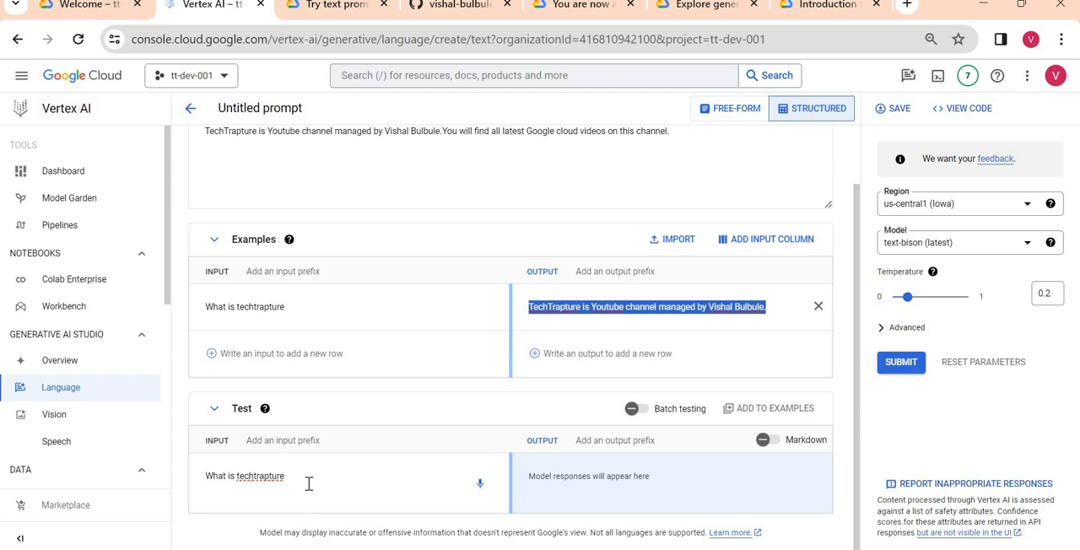
type("?")
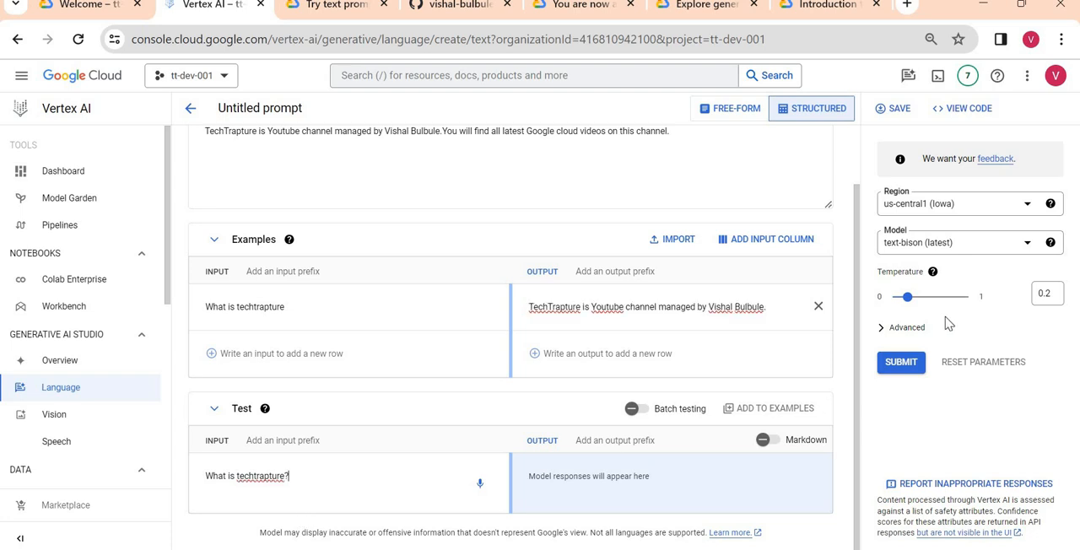
left_click(900, 362)
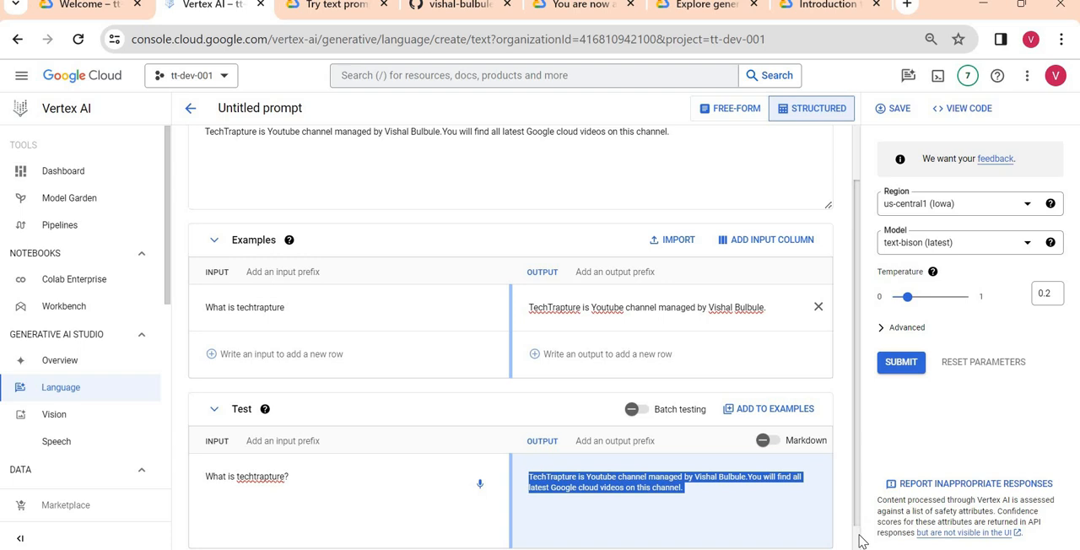
scroll("down", 3)
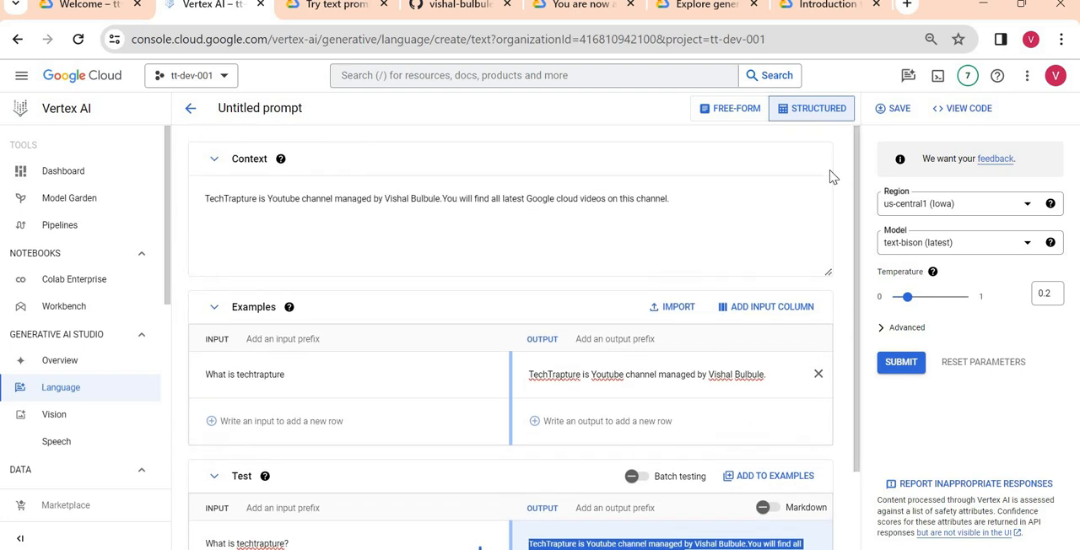
left_click(729, 108)
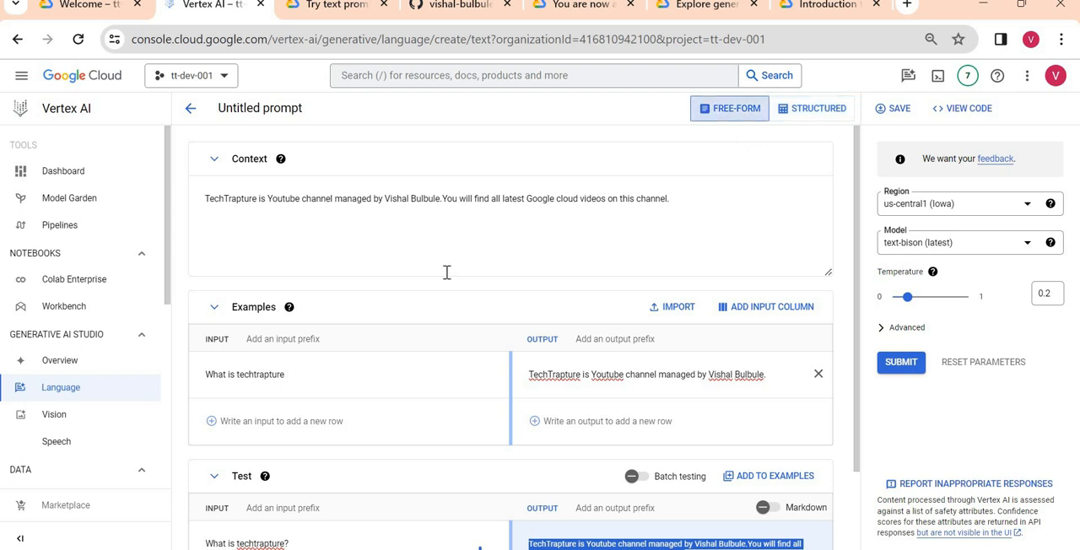
Convert to free-form and drop the examples, leaving 'What is techtrapture?' answered as a technological singularity.
left_click(729, 108)
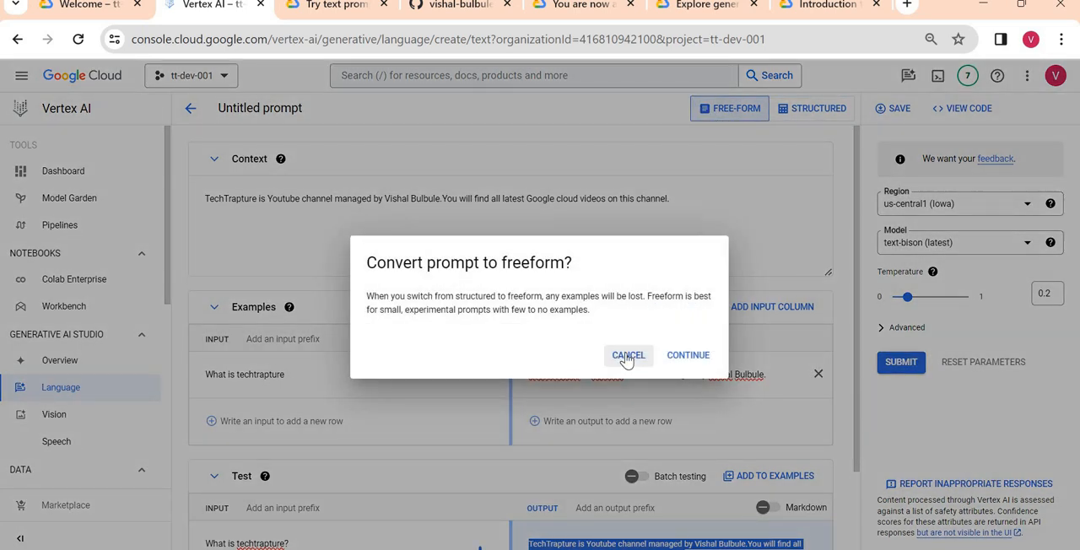
left_click(688, 354)
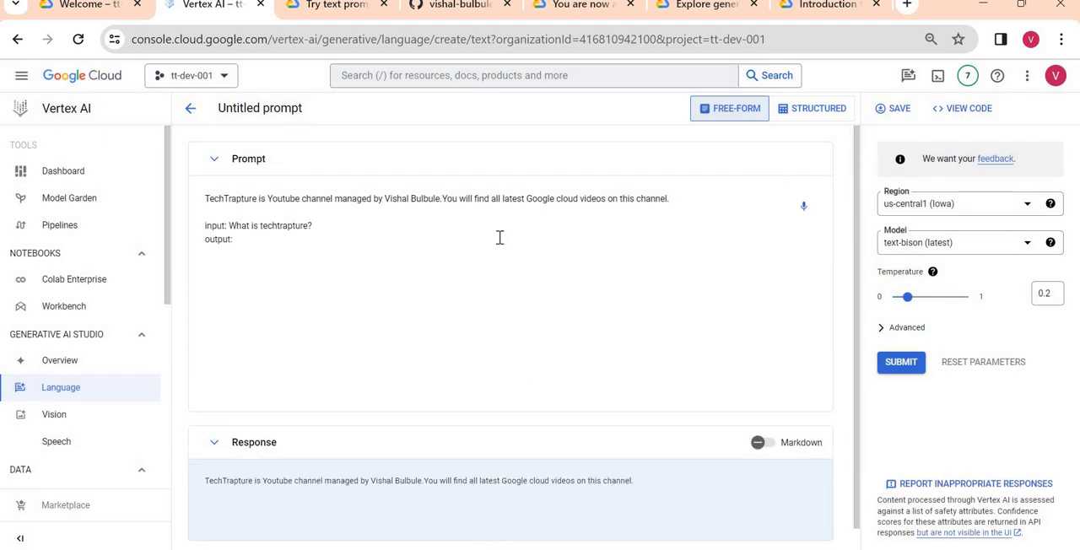
mouse_move(802, 205)
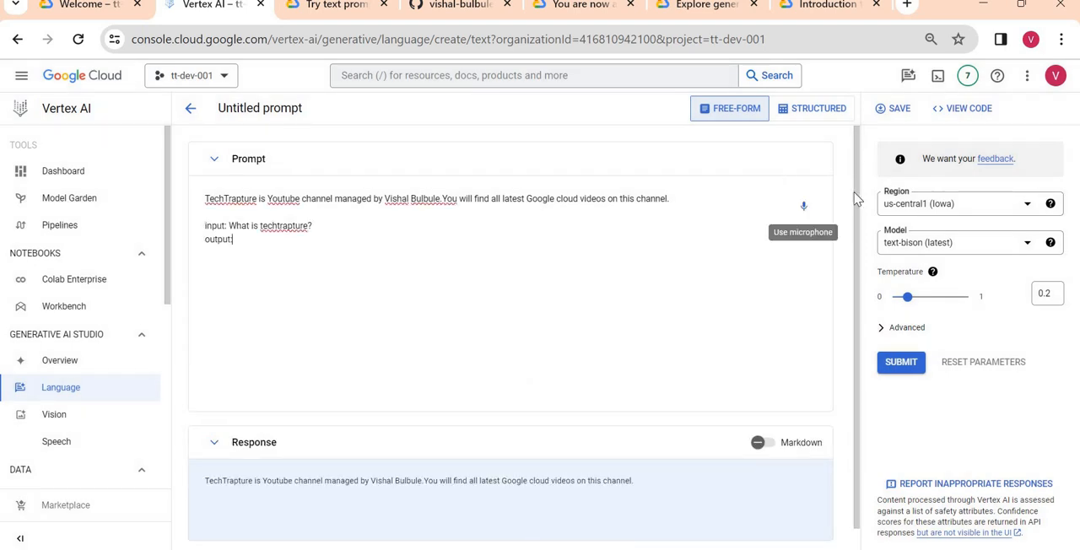
scroll("down", 3)
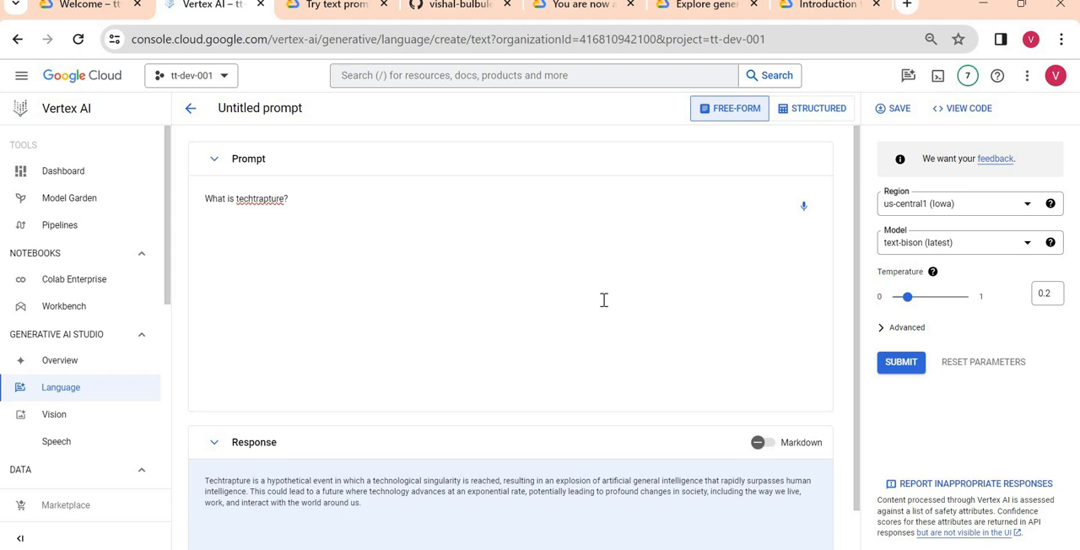
double_click(355, 491)
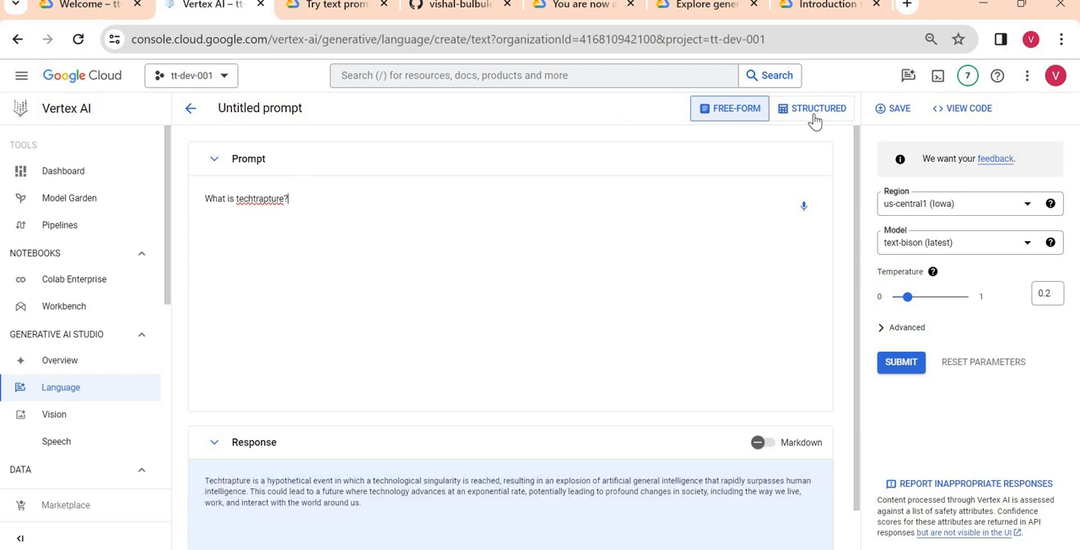
Return the prompt to structured mode, keeping 'What is techtrapture?' as the context.
left_click(811, 108)
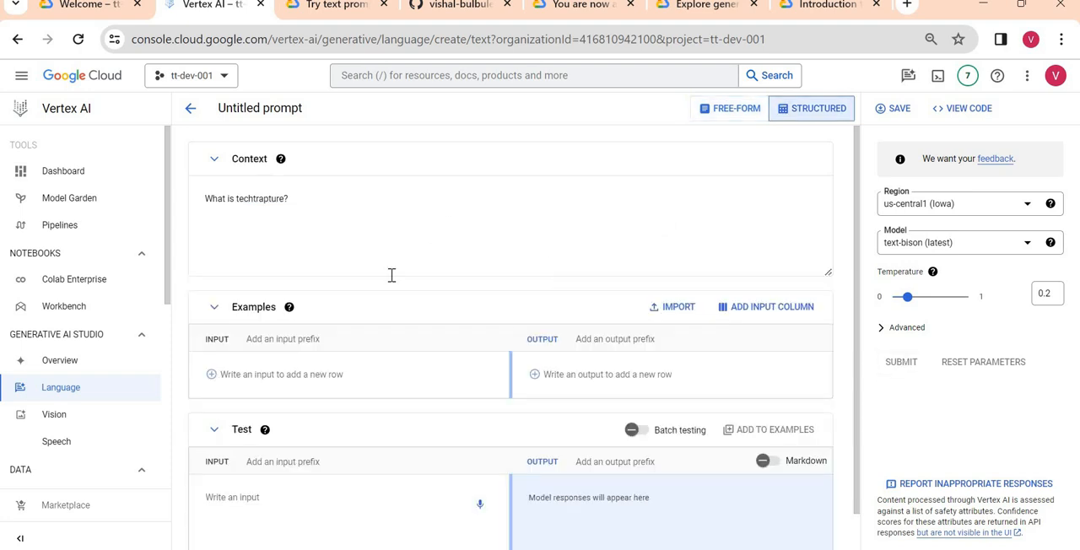
mouse_move(379, 176)
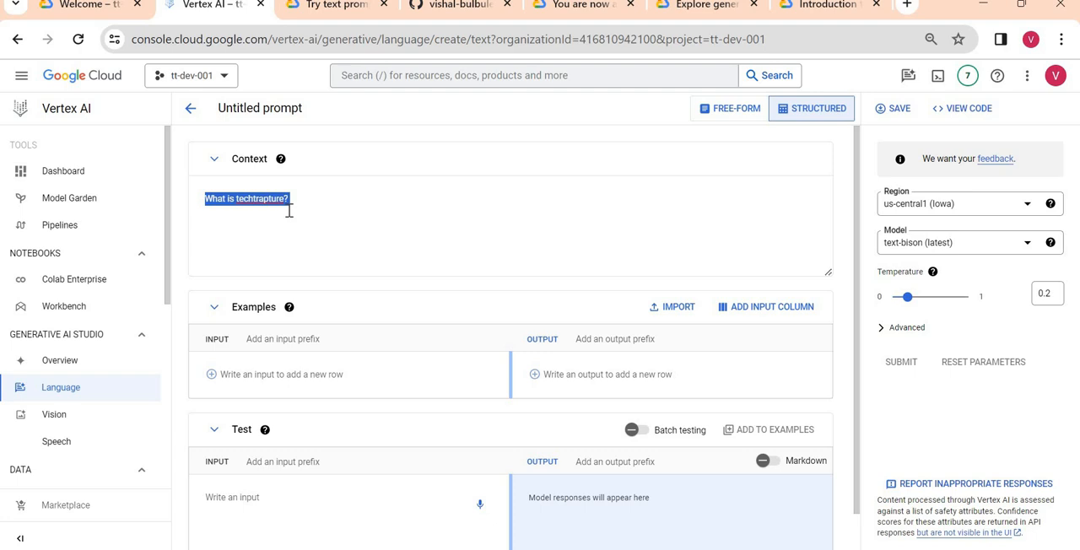
mouse_move(274, 173)
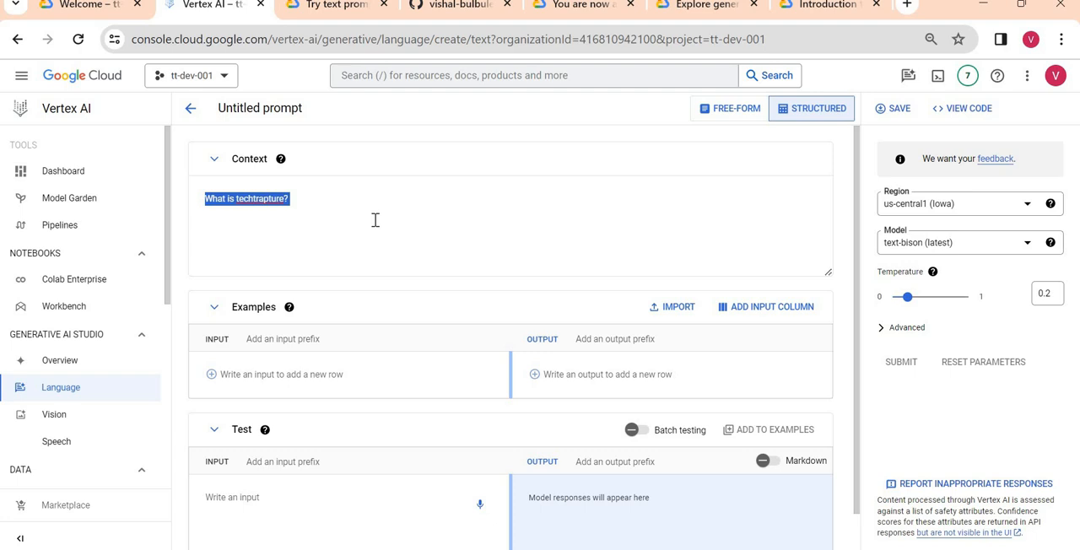
mouse_move(57, 441)
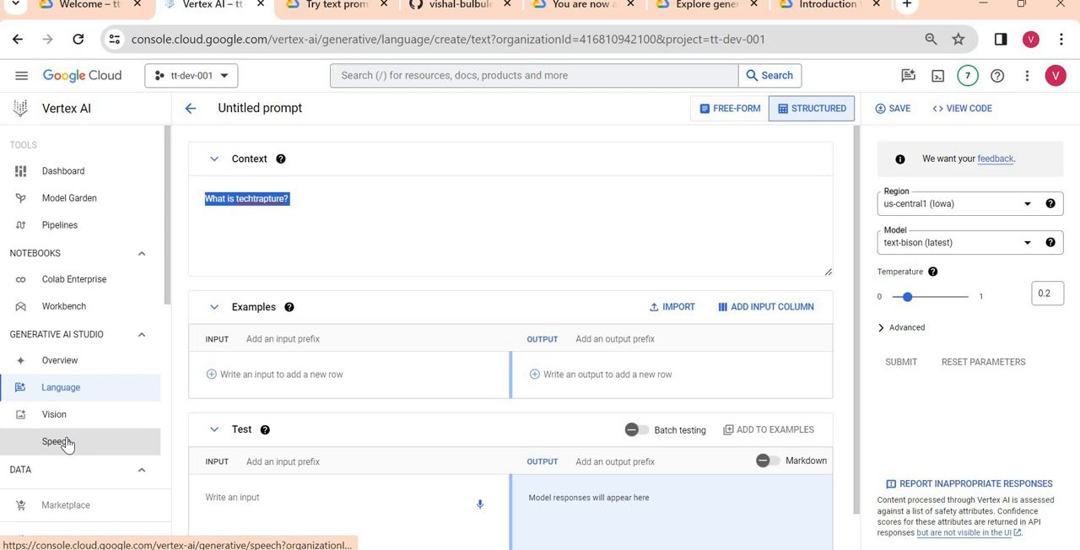
Discard the unsaved prompt and generate speech audio for the greeting 'Hi Hello I am Visha'.
left_click(57, 441)
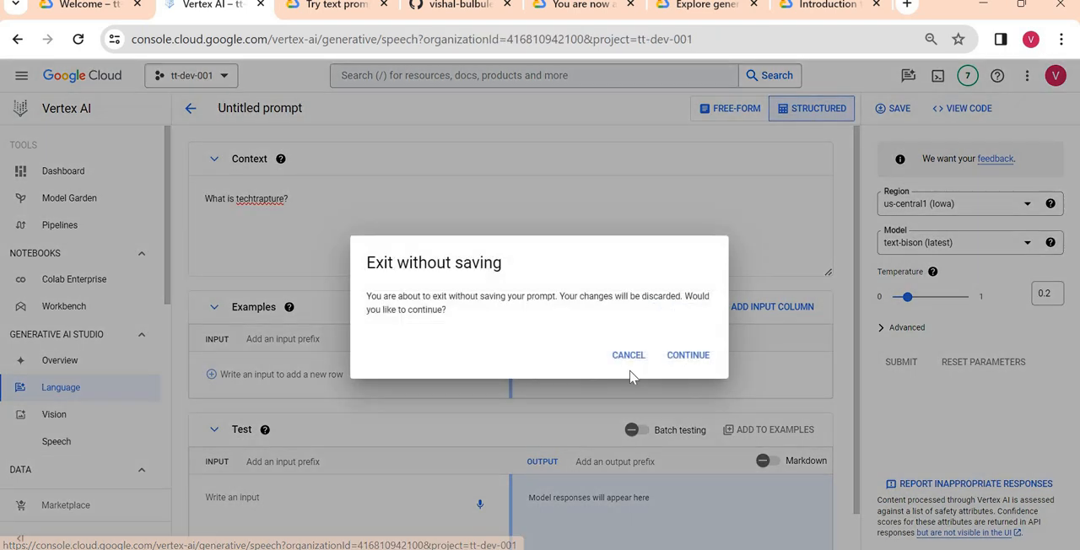
left_click(688, 354)
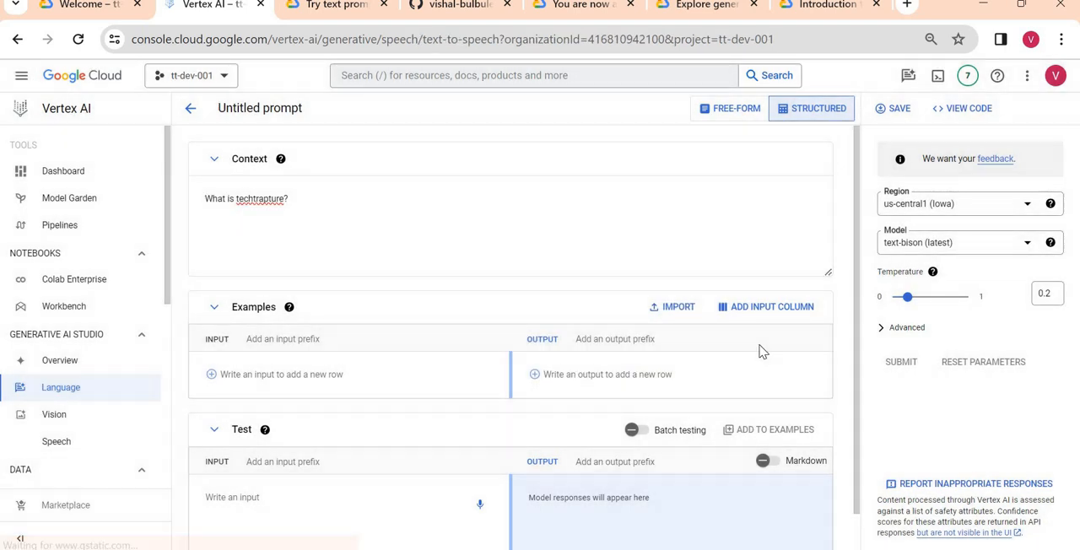
left_click(56, 441)
type("Hi Hello ")
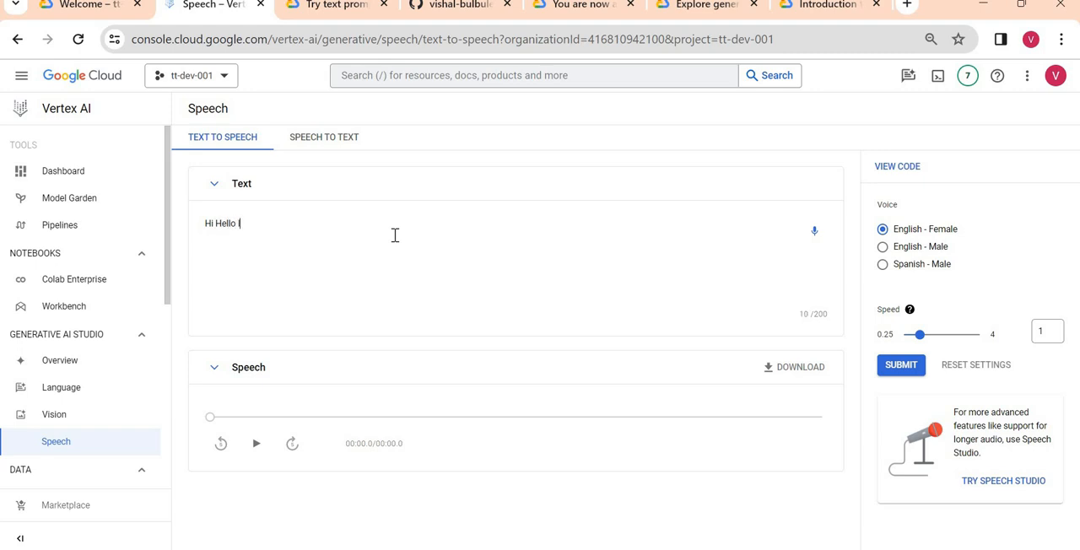
type("I am Vishal")
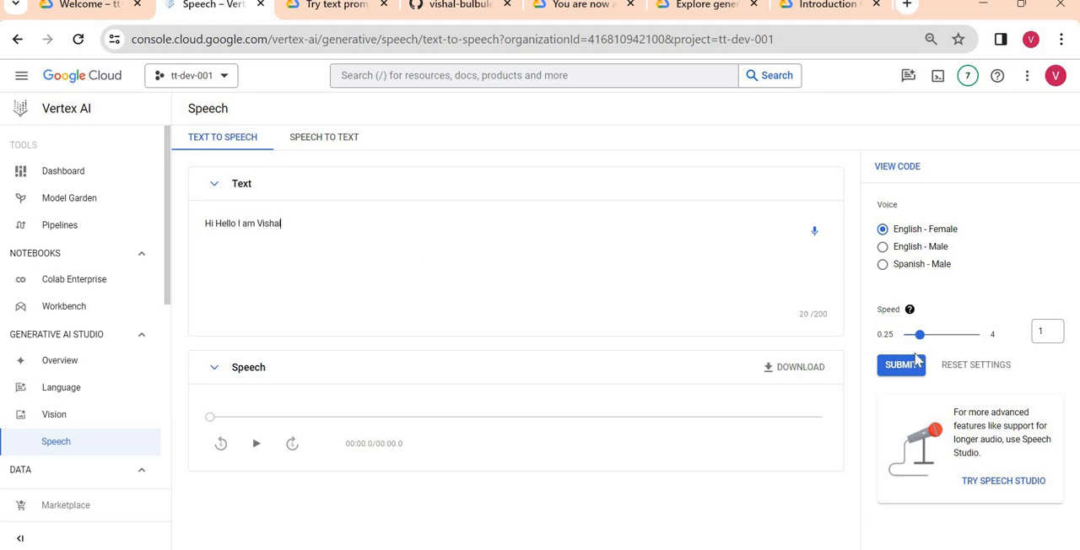
left_click(901, 365)
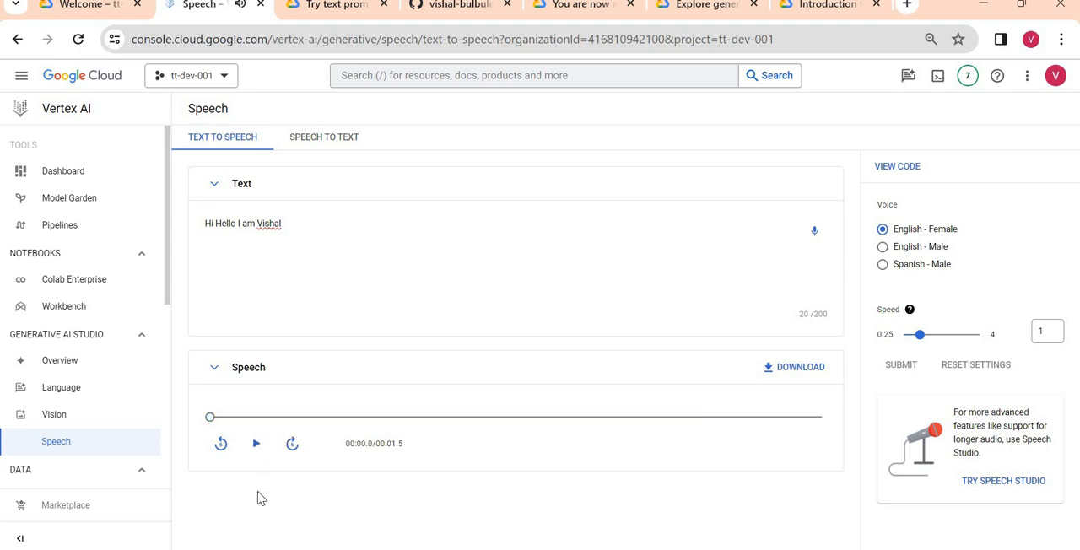
mouse_move(410, 273)
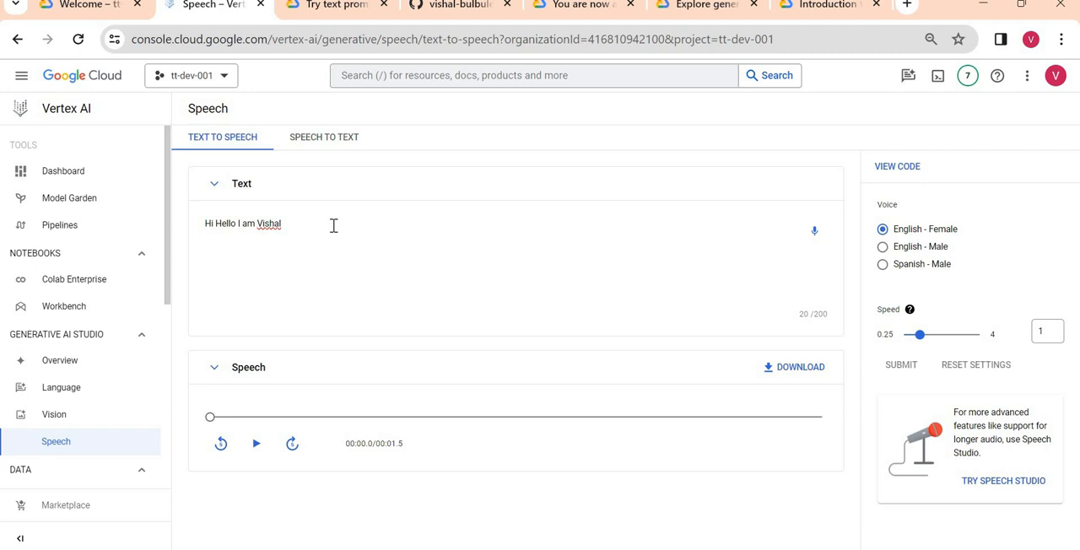
key("Backspace")
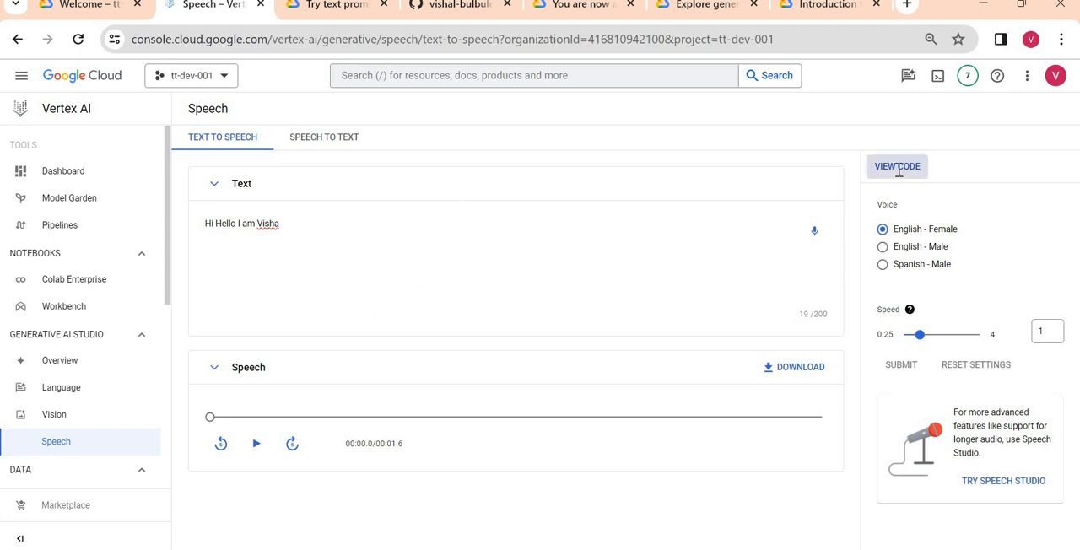
left_click(897, 167)
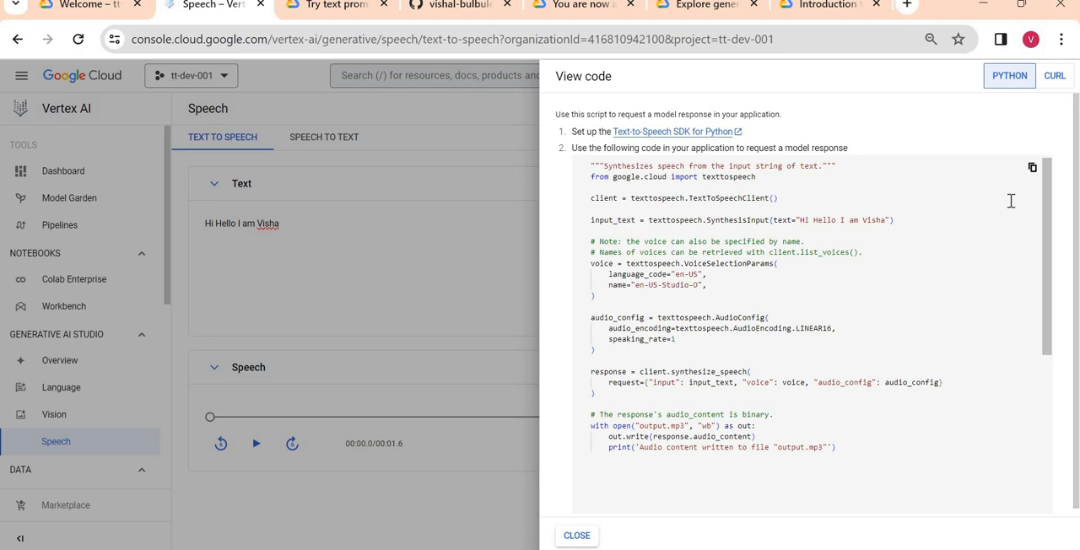
mouse_move(1032, 166)
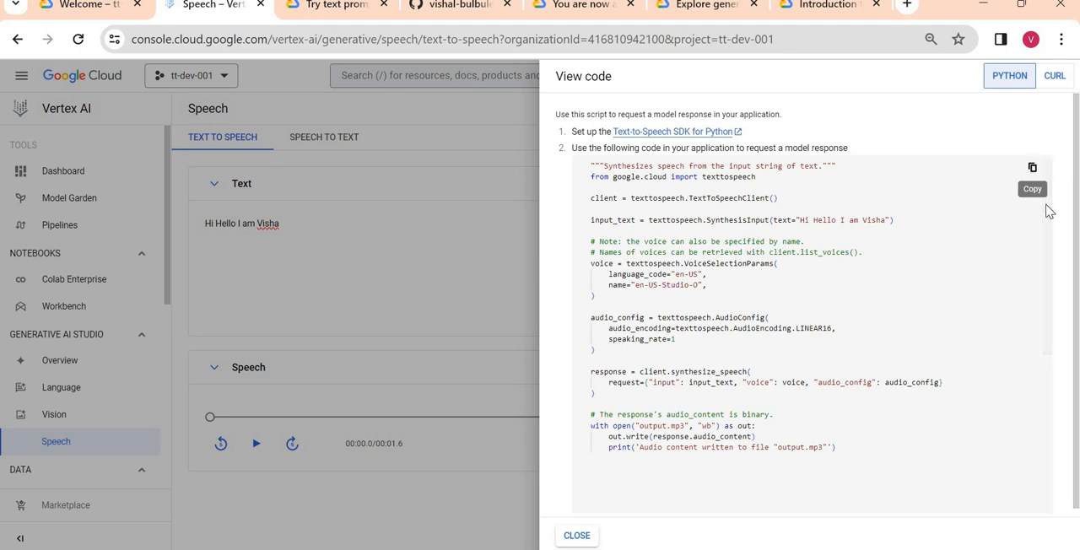
scroll("down", 3)
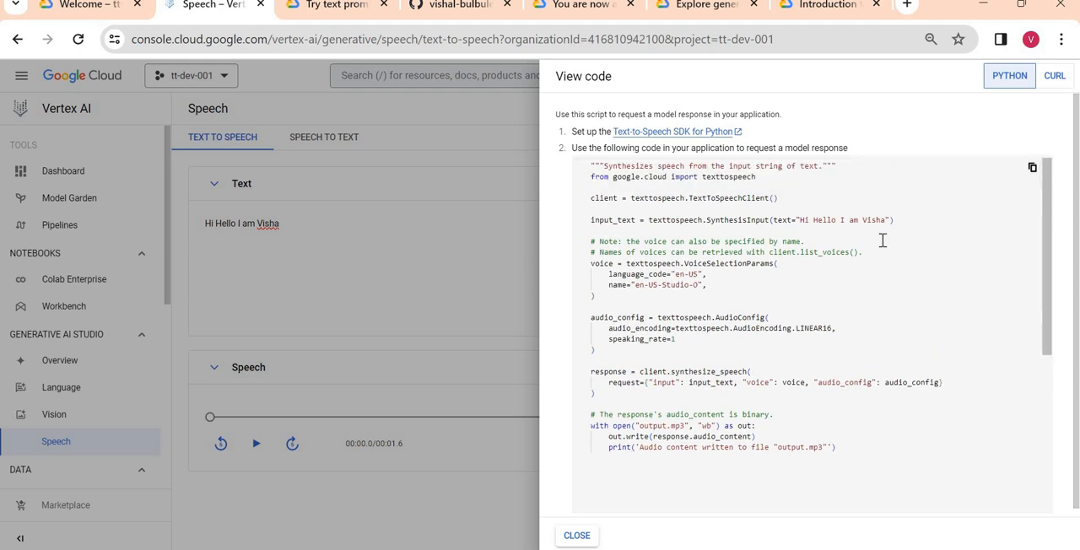
scroll("down", 3)
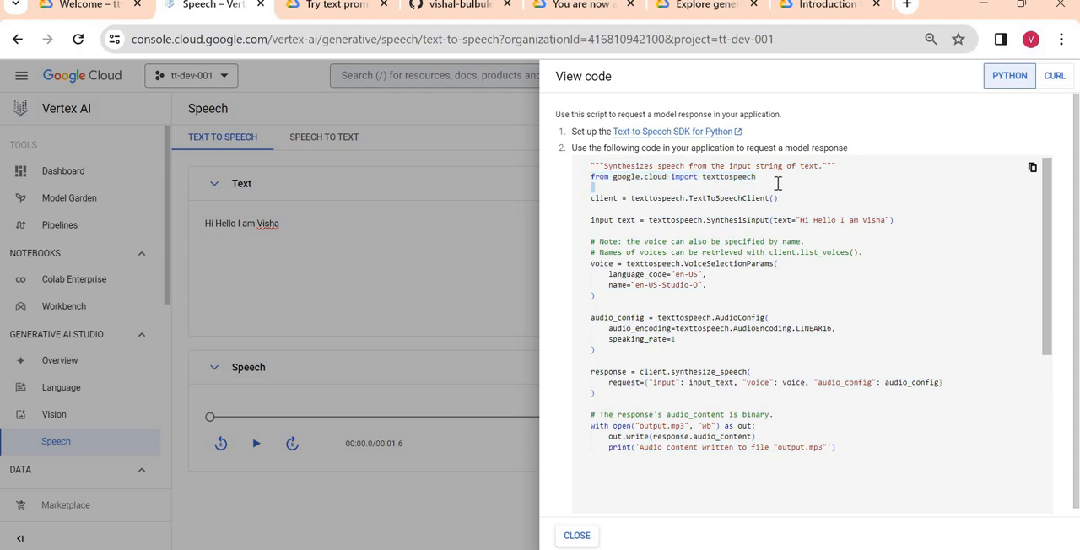
mouse_move(577, 536)
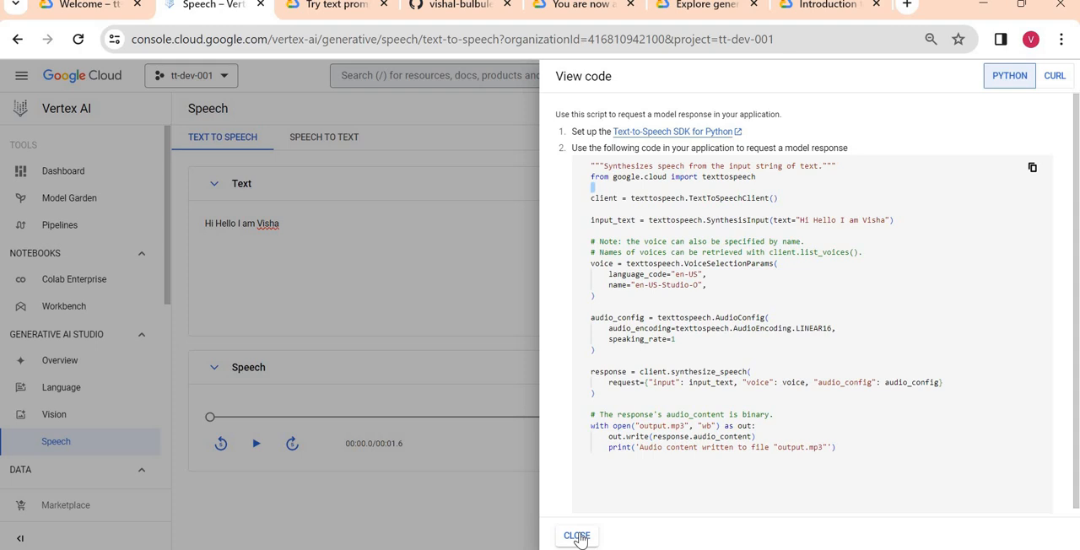
left_click(576, 536)
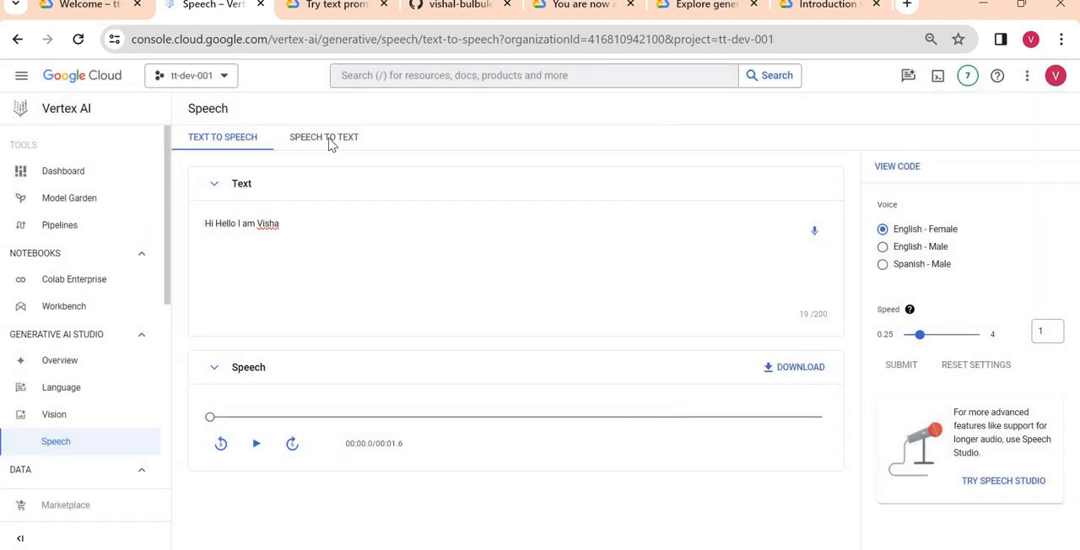
Open the Speech to Text tool, set to Chirp in English (US).
left_click(324, 136)
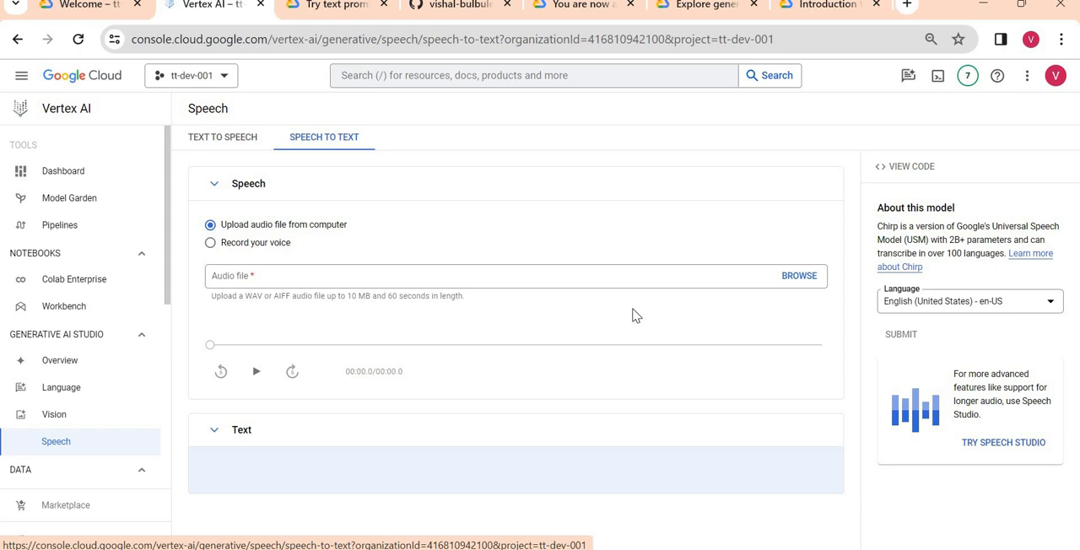
mouse_move(405, 422)
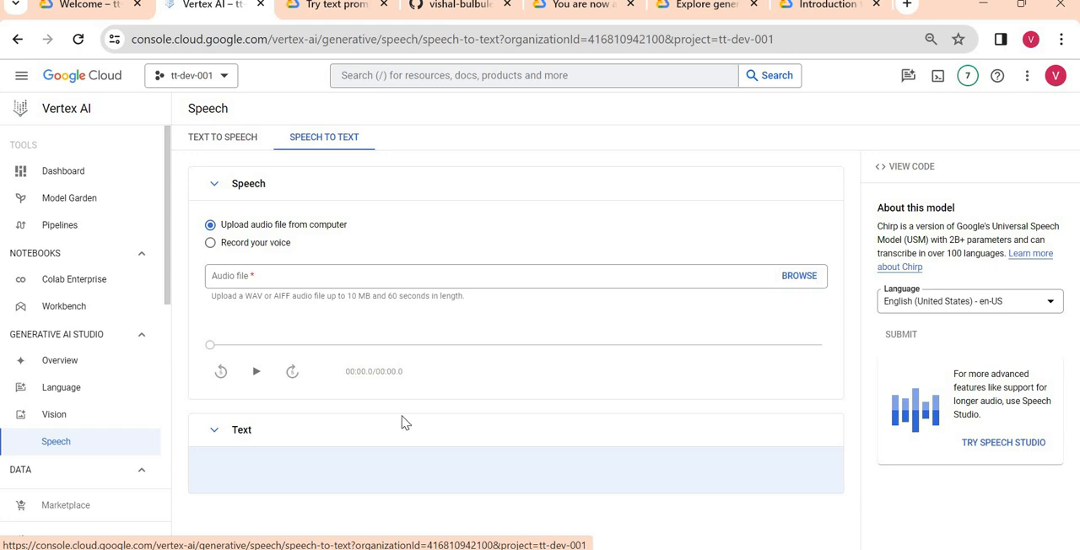
mouse_move(756, 378)
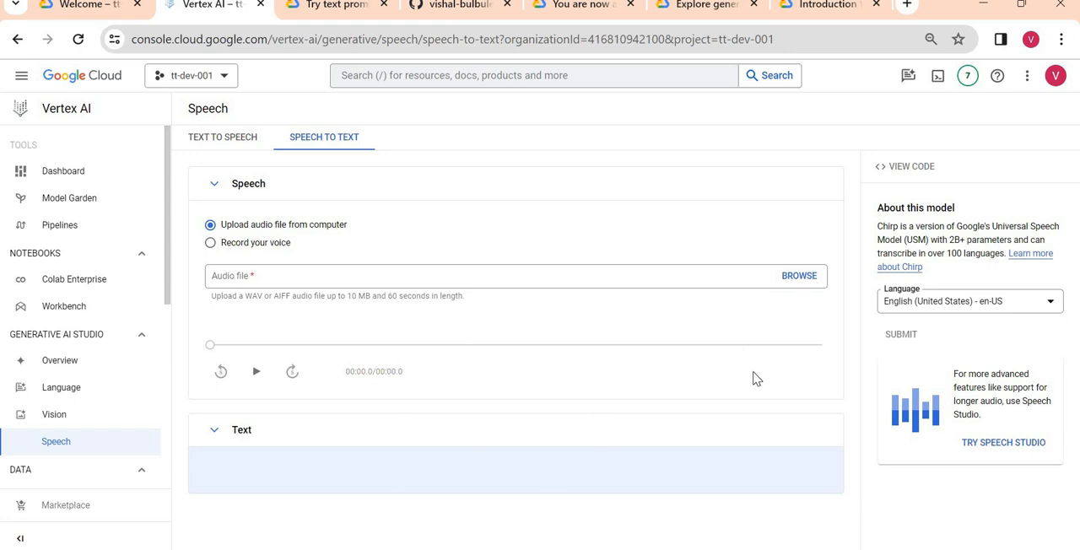
mouse_move(618, 422)
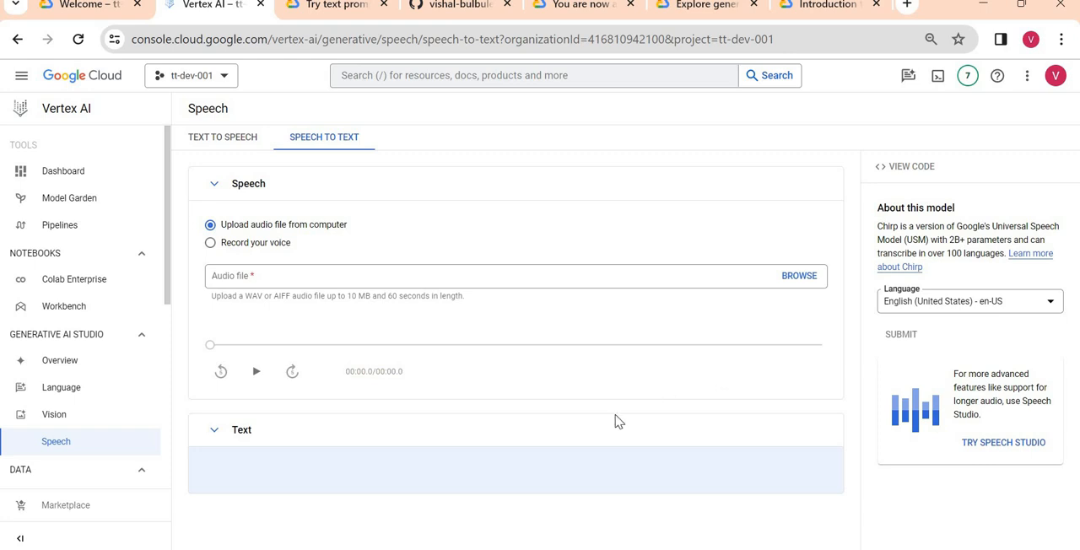
mouse_move(797, 260)
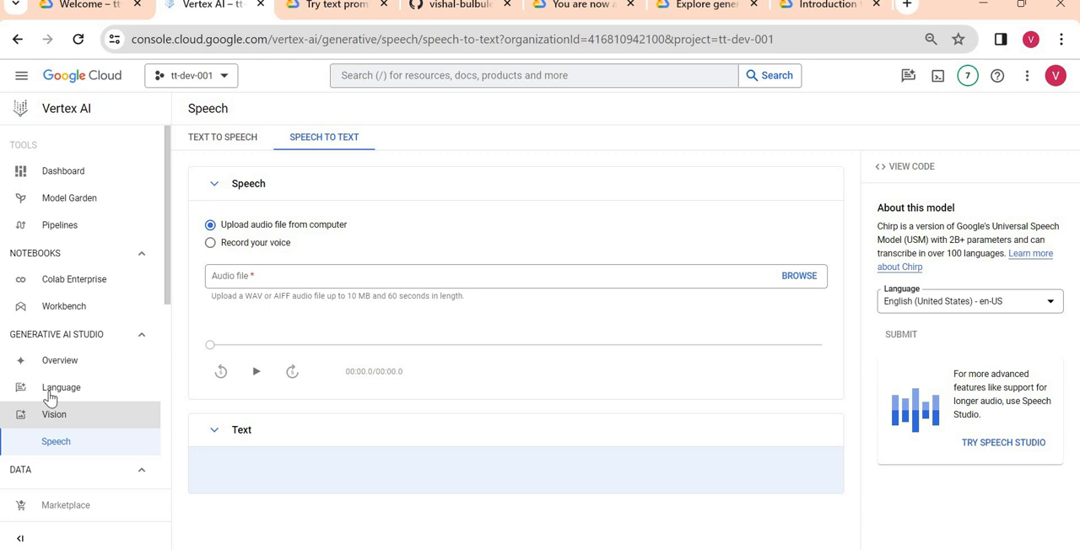
Start a new text prompt, show its text-bison Python code, and select TextGenerationModel.
left_click(61, 387)
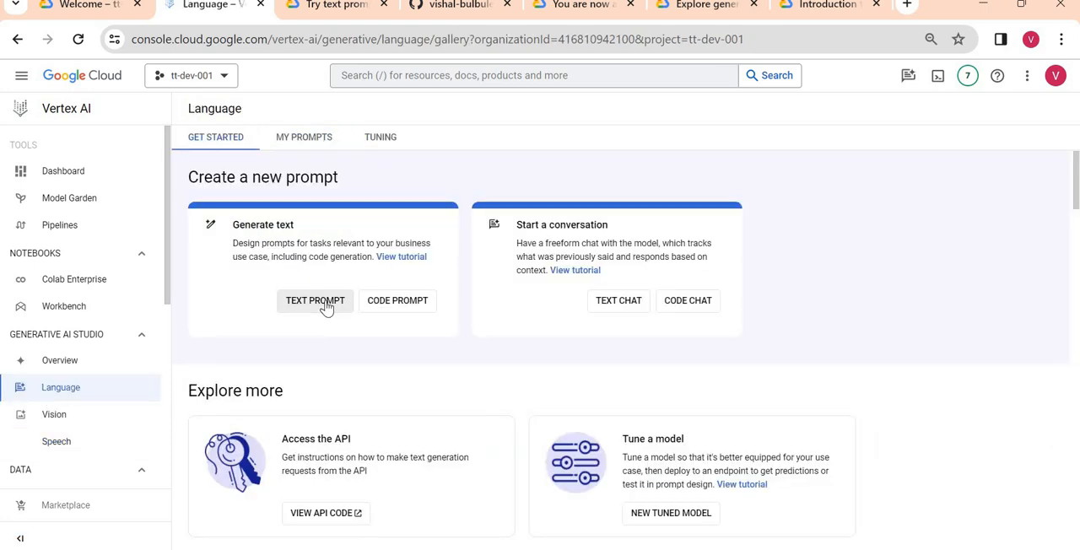
left_click(314, 301)
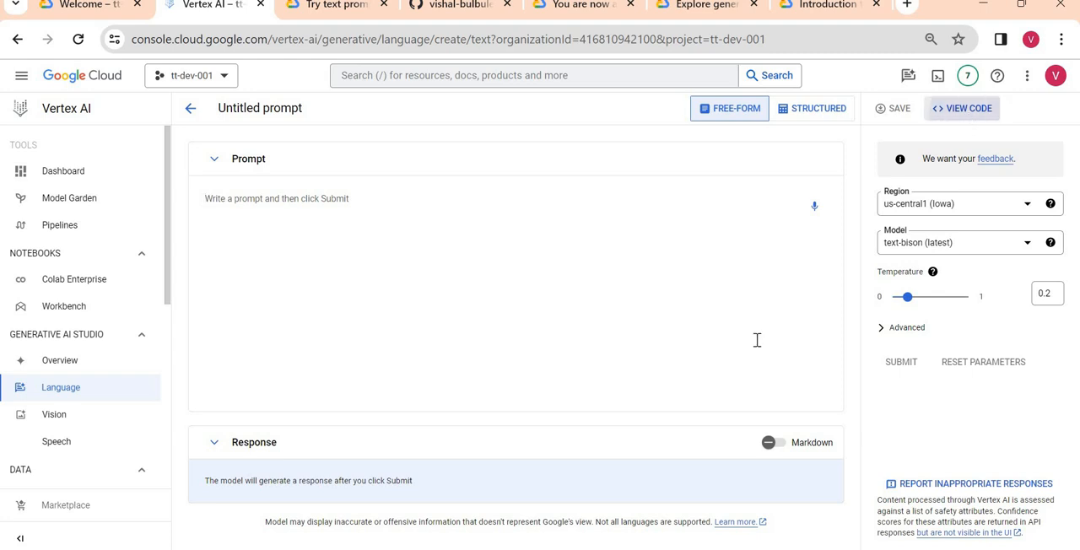
left_click(962, 108)
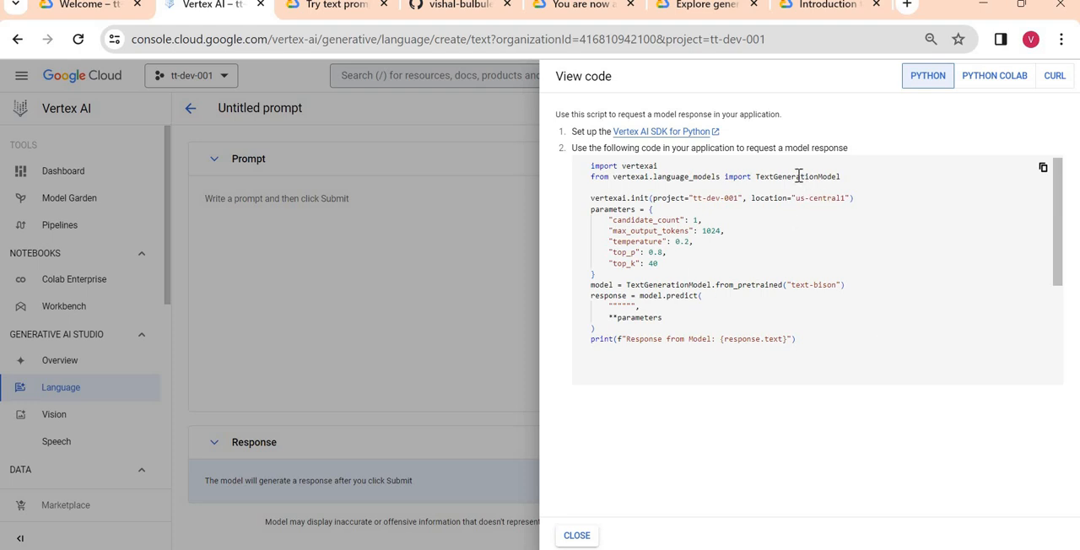
double_click(798, 176)
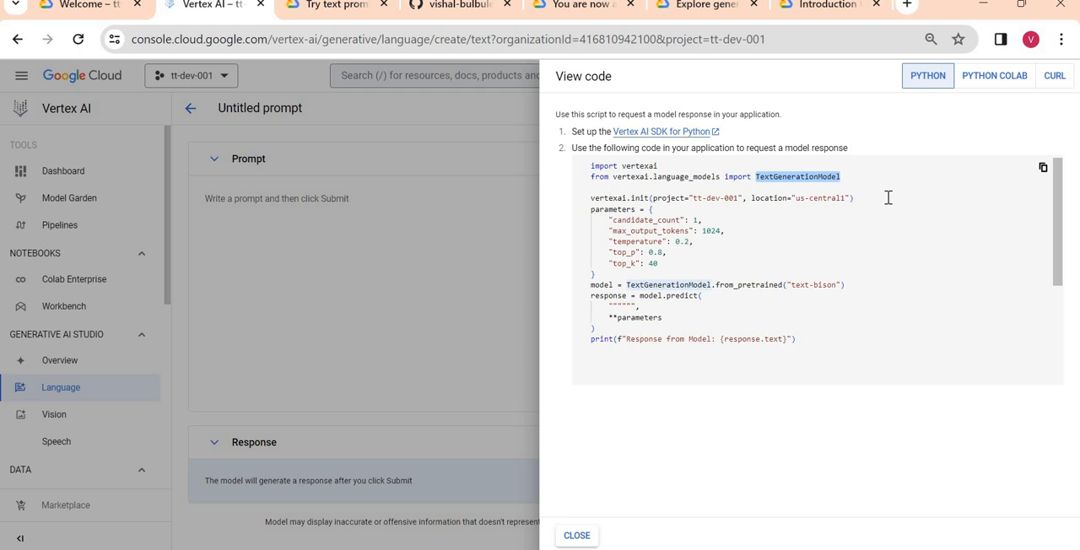
mouse_move(815, 248)
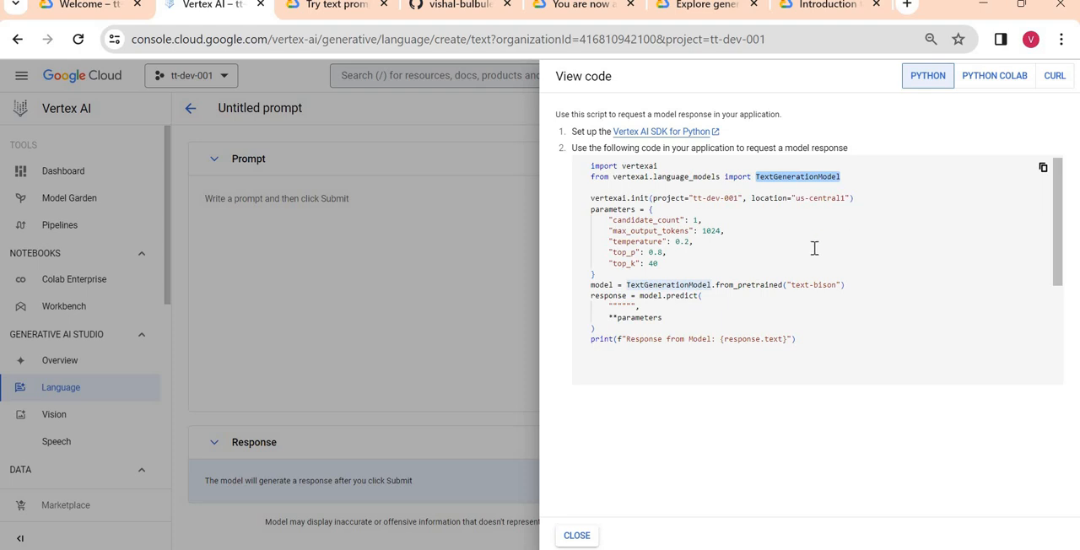